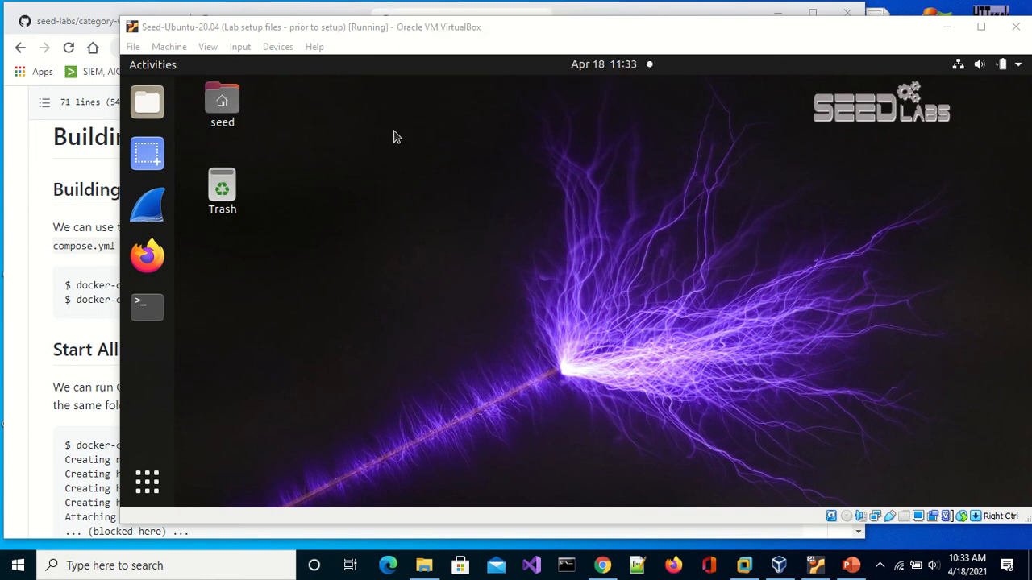
{"action": "mouse_move", "coordinate": [616, 36]}
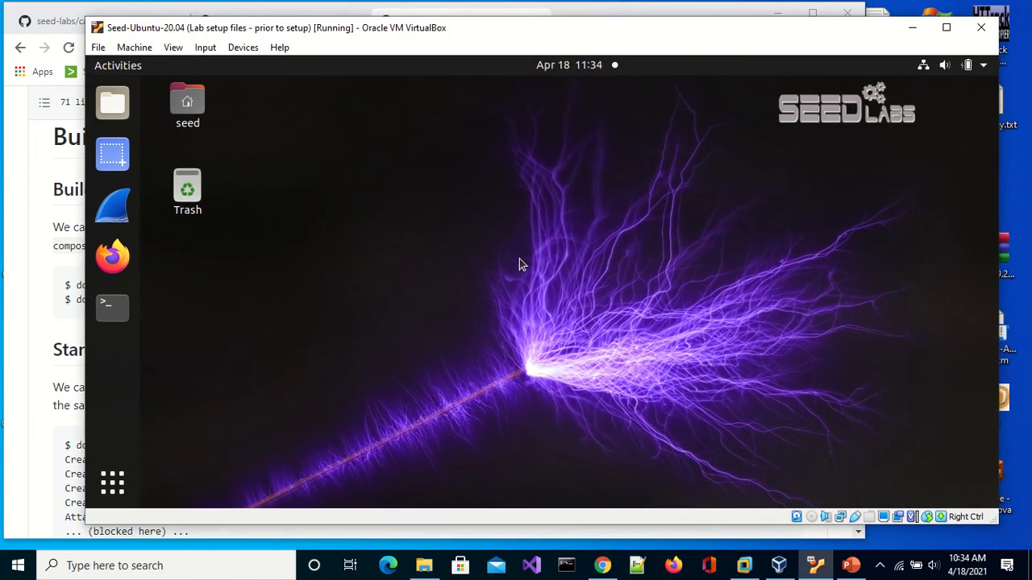
Navigate from the seed home folder through Documents and zachary into Labsetup
{"action": "left_click", "coordinate": [187, 105]}
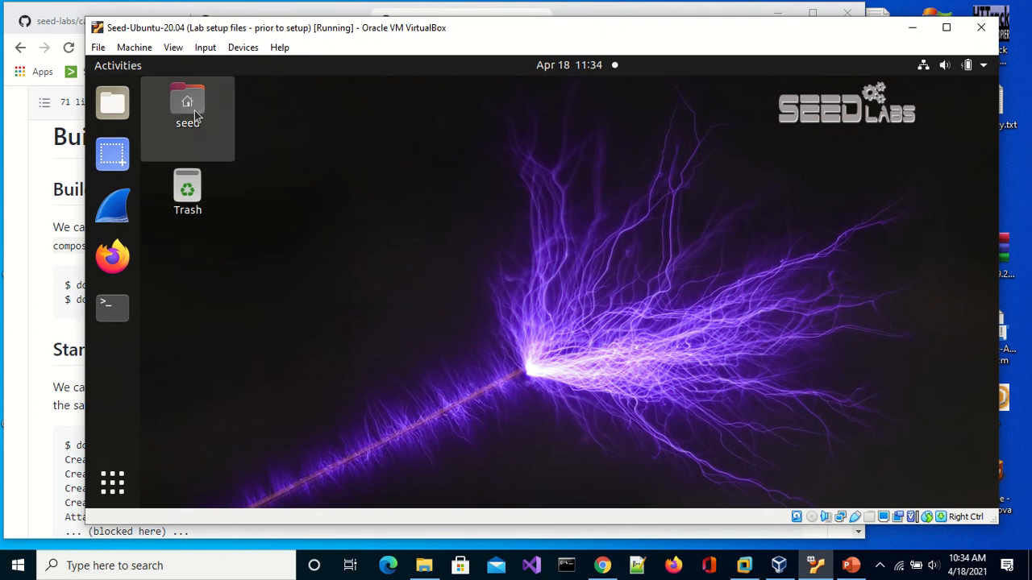
{"action": "left_click", "coordinate": [187, 116]}
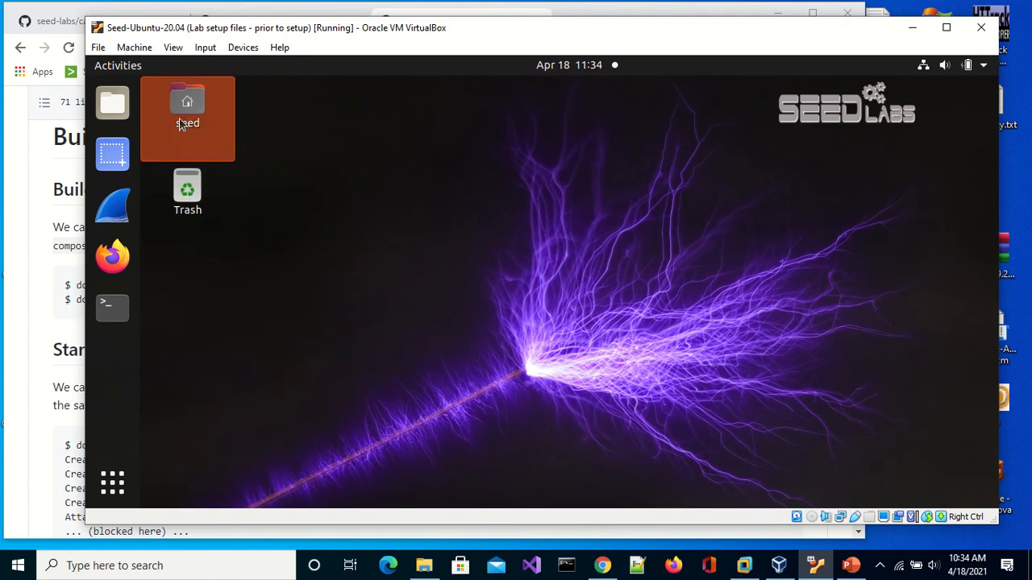
{"action": "double_click", "coordinate": [187, 105]}
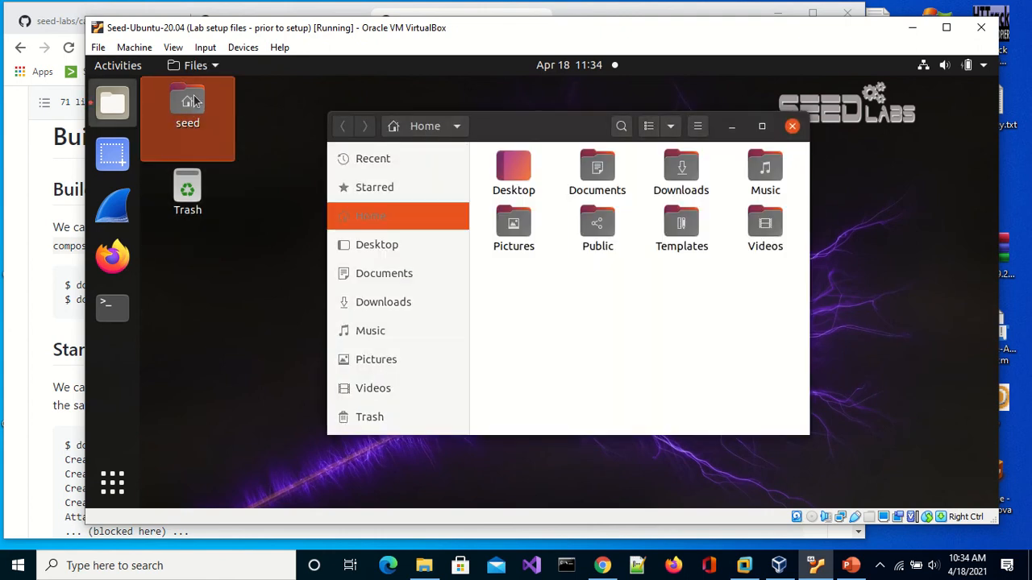
{"action": "left_click", "coordinate": [384, 274]}
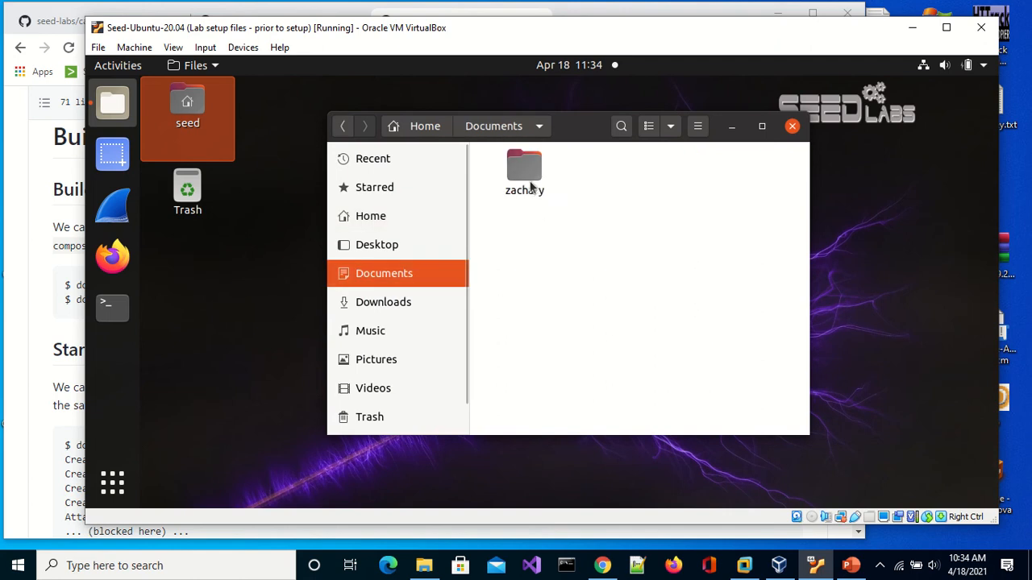
{"action": "double_click", "coordinate": [524, 164]}
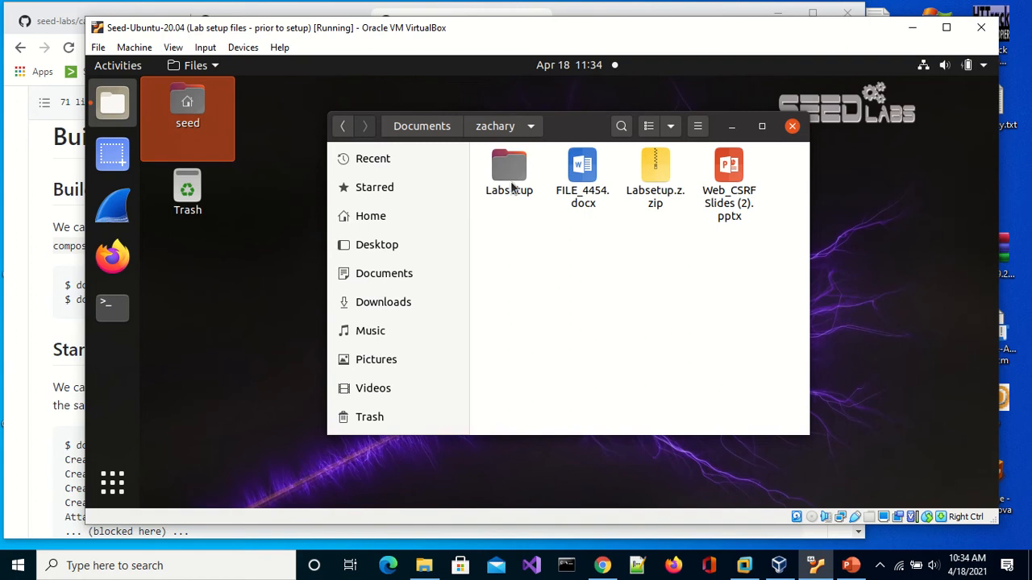
{"action": "double_click", "coordinate": [509, 169]}
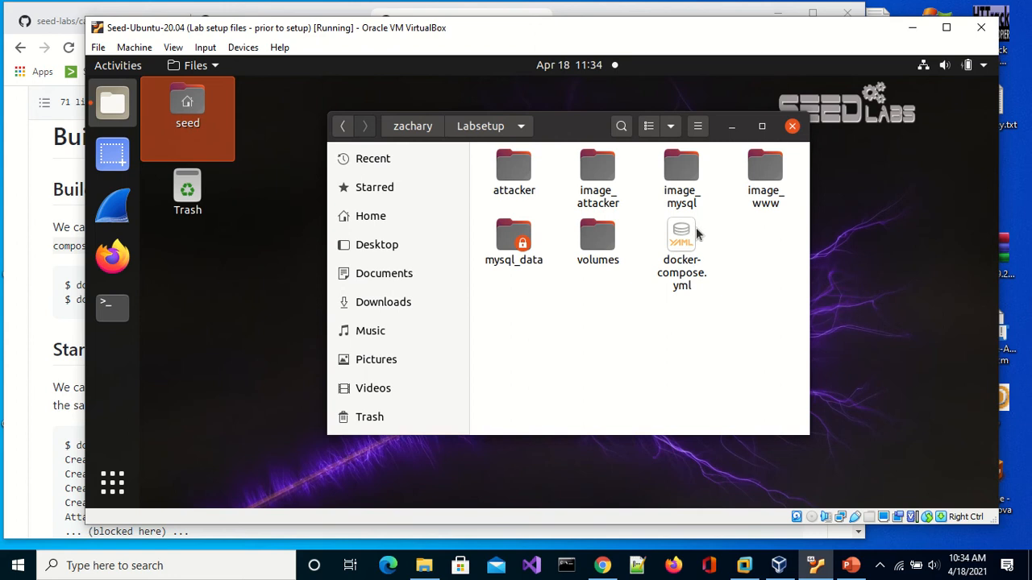
{"action": "mouse_move", "coordinate": [686, 264]}
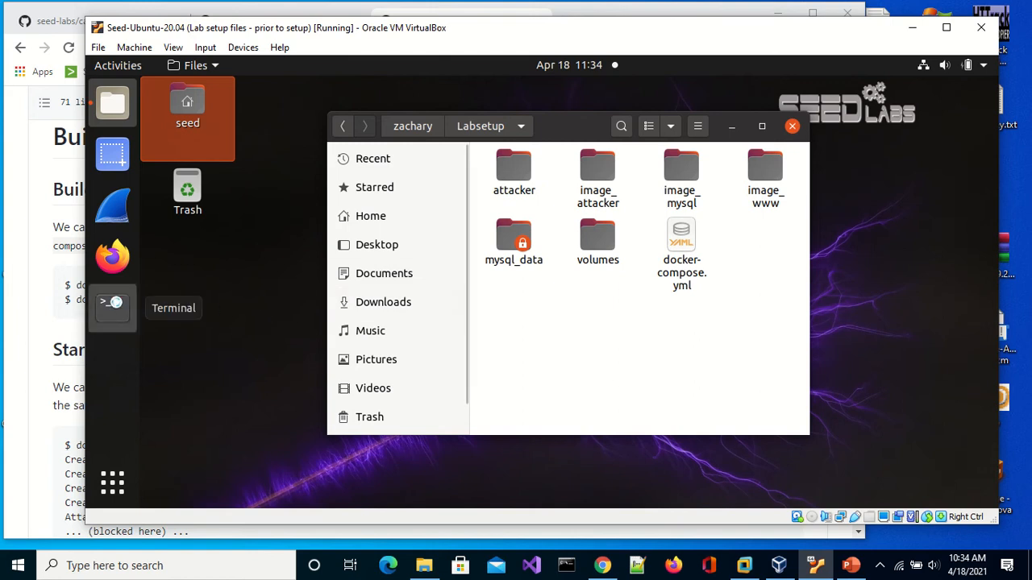
In a new terminal, cd into Documents/zachary/Labsetup and clear the screen
{"action": "left_click", "coordinate": [113, 307]}
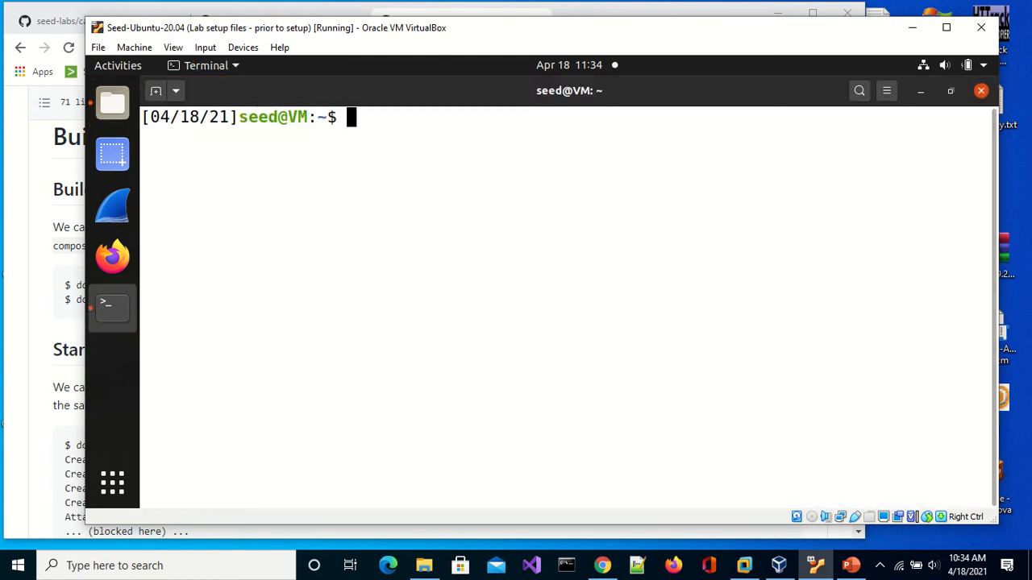
{"action": "type", "text": "pwd"}
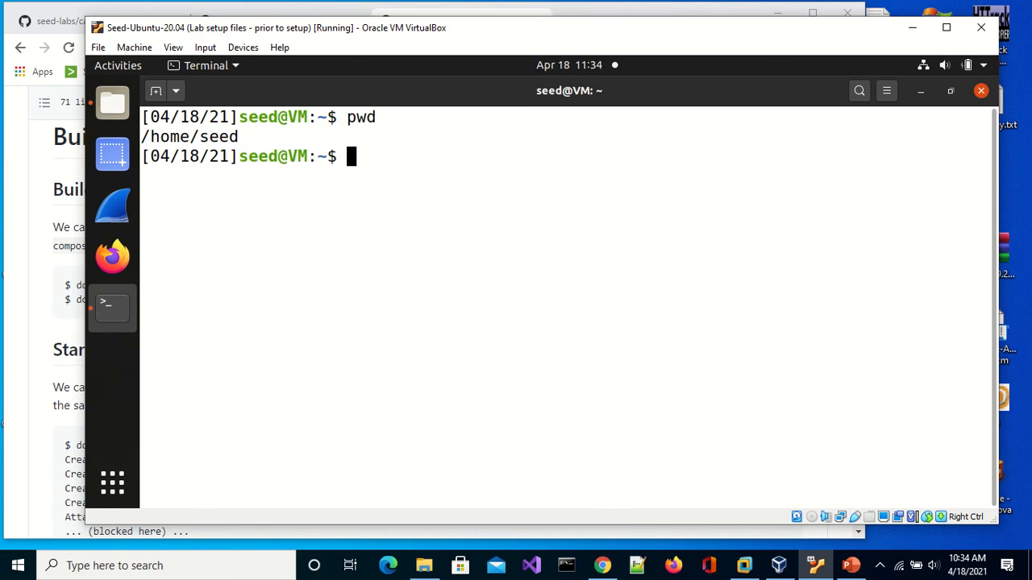
{"action": "type", "text": "cd Dco"}
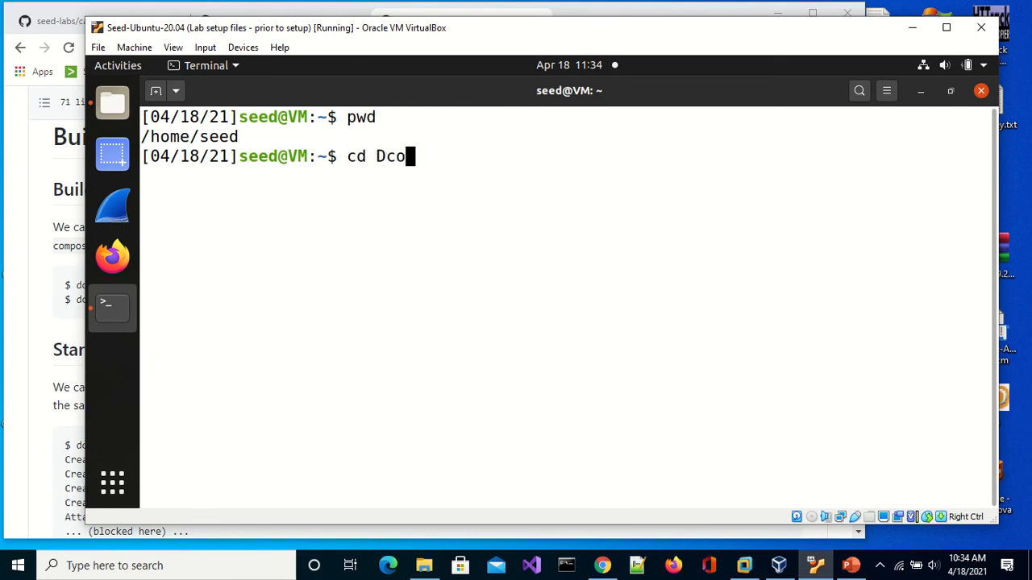
{"action": "key", "text": "Tab"}
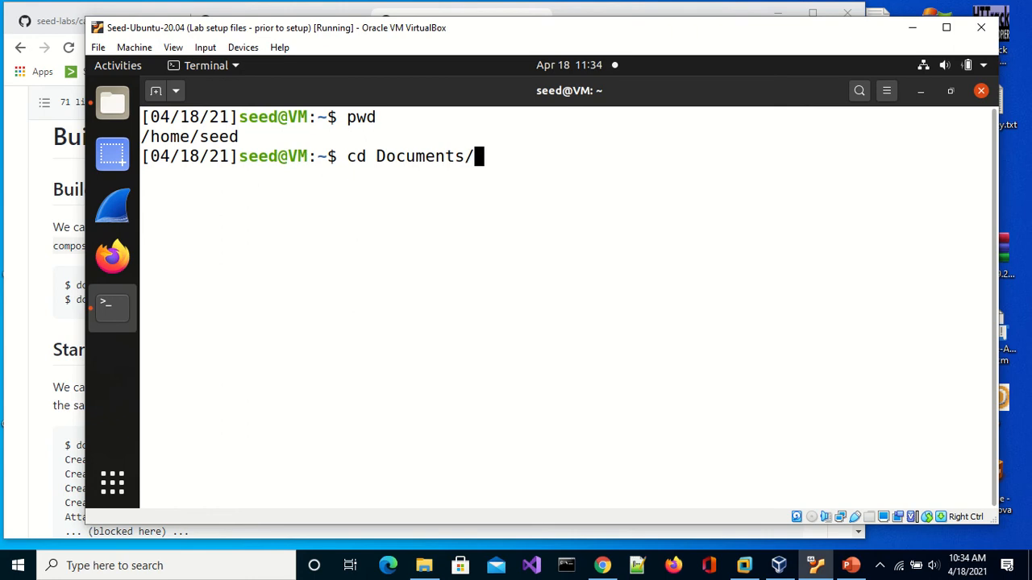
{"action": "type", "text": "zachary/l"}
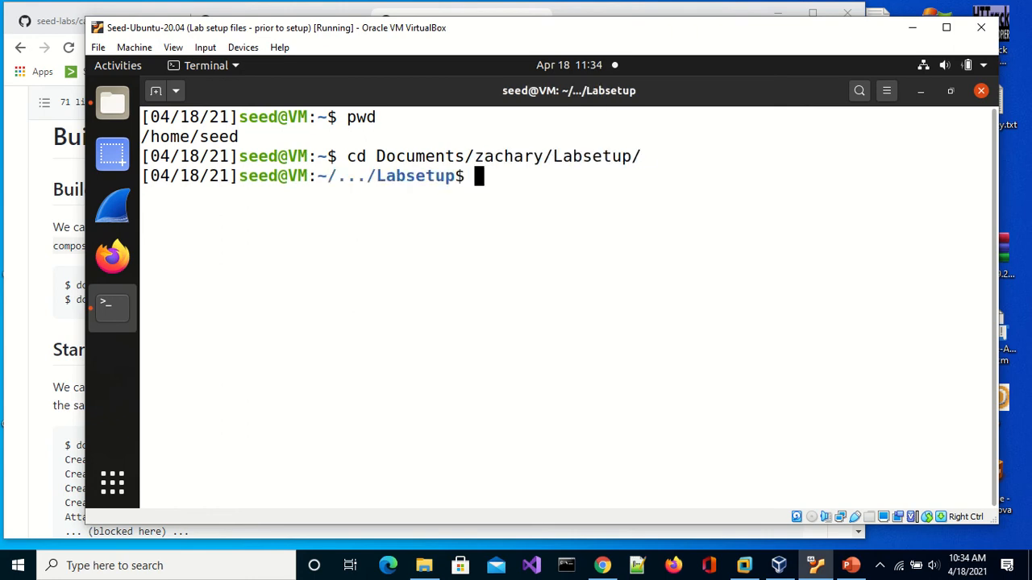
{"action": "type", "text": "clear"}
{"action": "type", "text": "ls"}
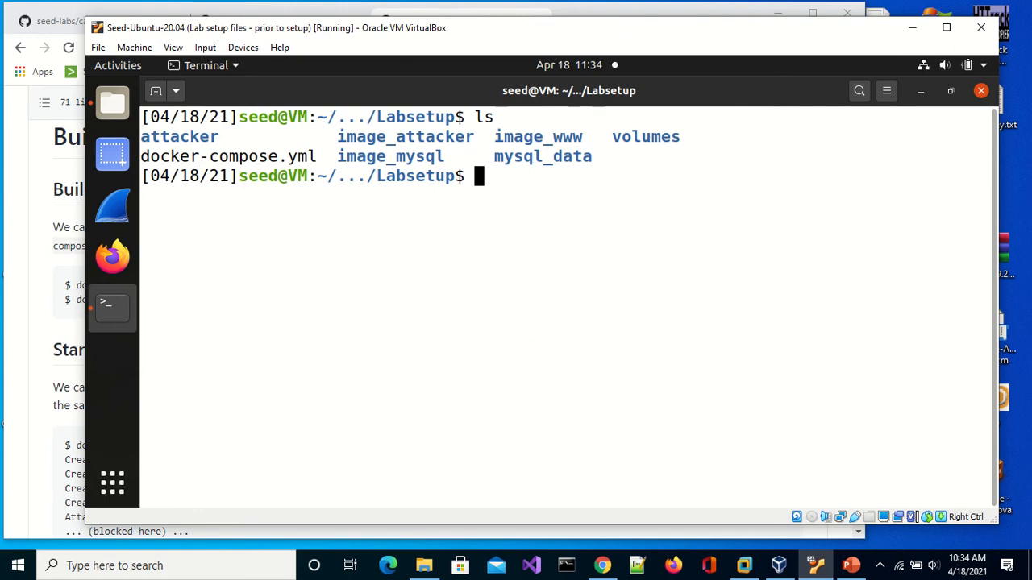
Run docker-compose -f docker-compose.yml build to build the lab images
{"action": "type", "text": "d"}
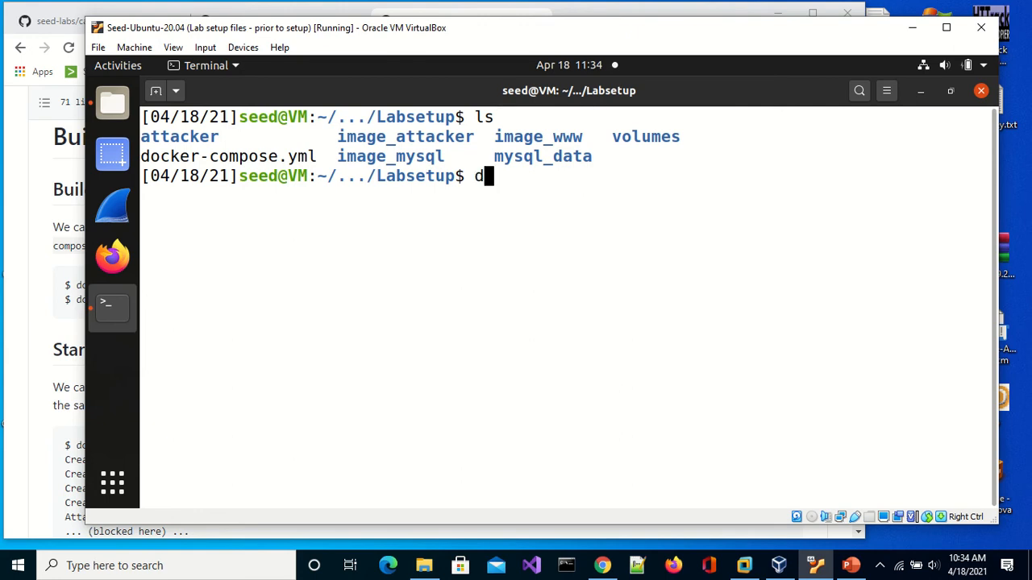
{"action": "type", "text": "ocker-"}
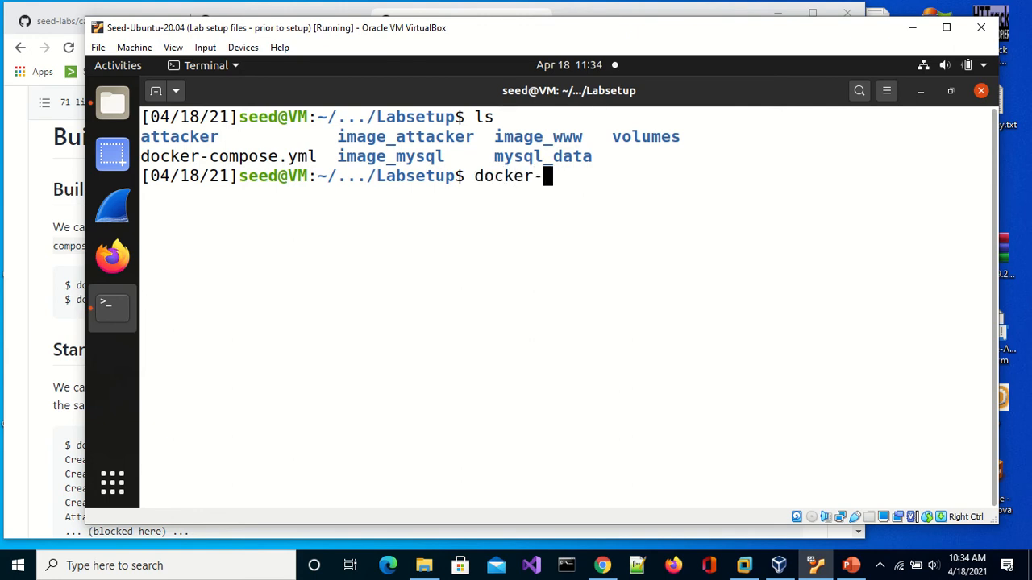
{"action": "type", "text": "compose"}
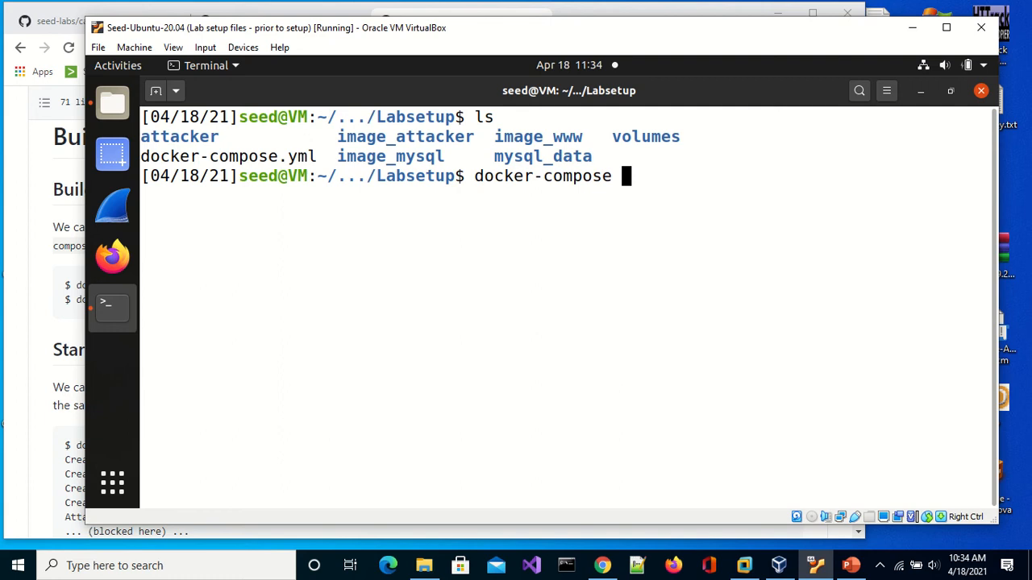
{"action": "type", "text": "-f"}
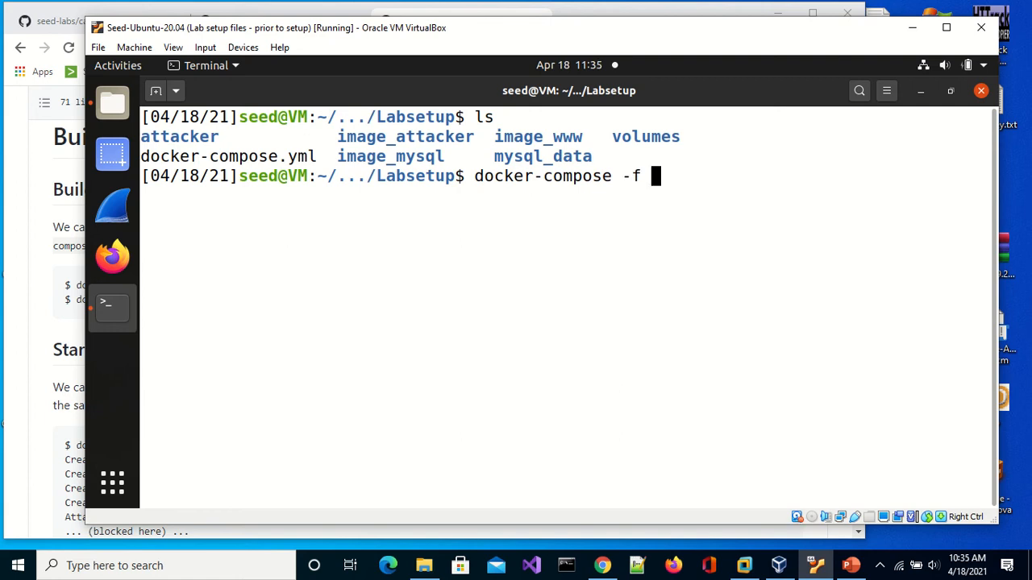
{"action": "mouse_move", "coordinate": [484, 349]}
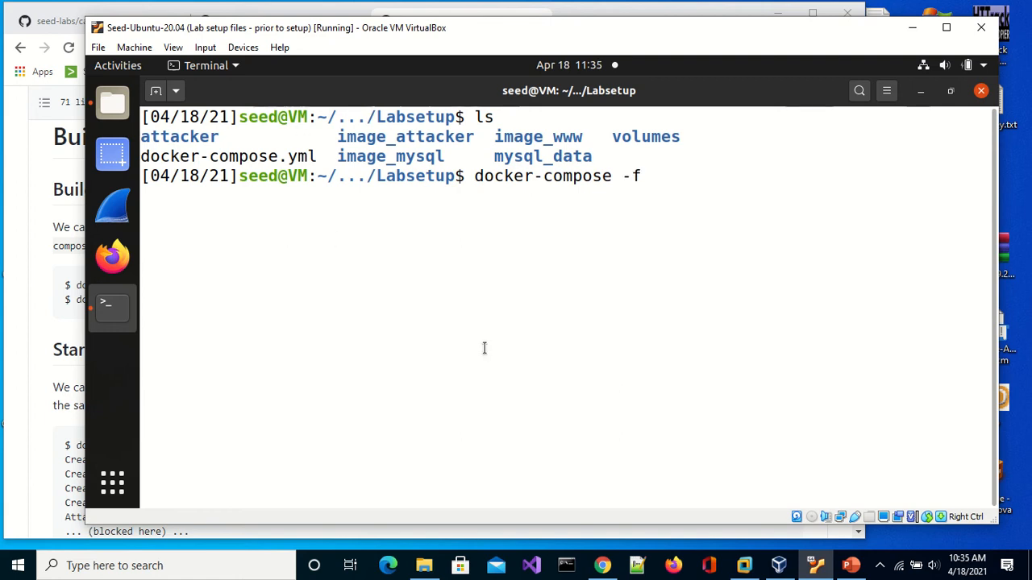
{"action": "type", "text": "dock"}
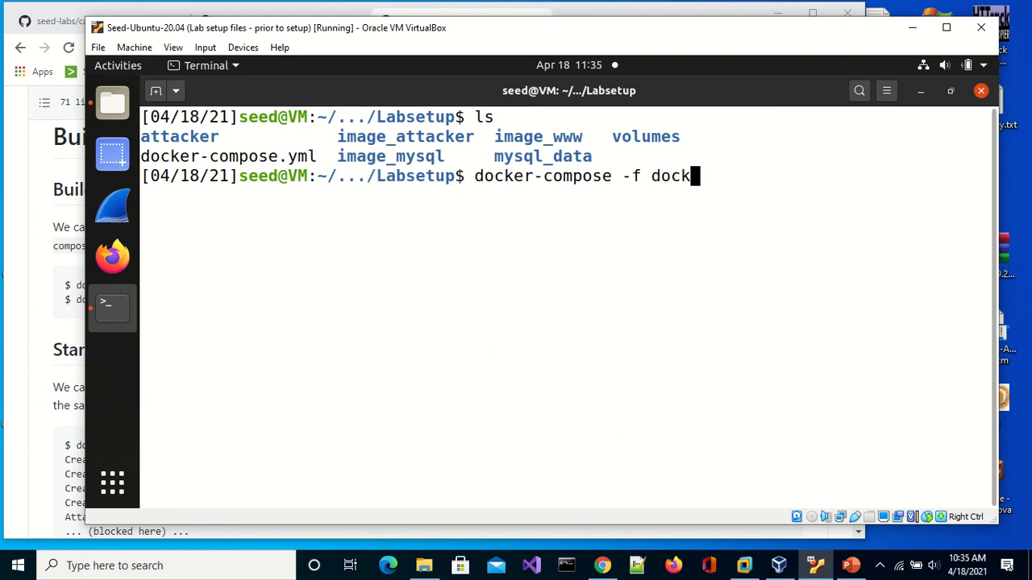
{"action": "type", "text": "er-compu"}
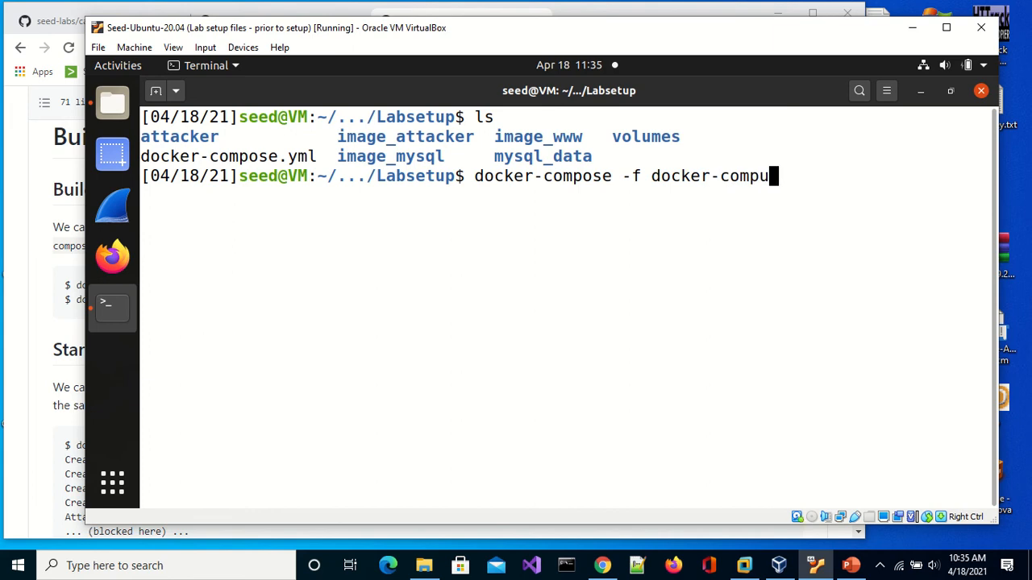
{"action": "type", "text": "se.yml"}
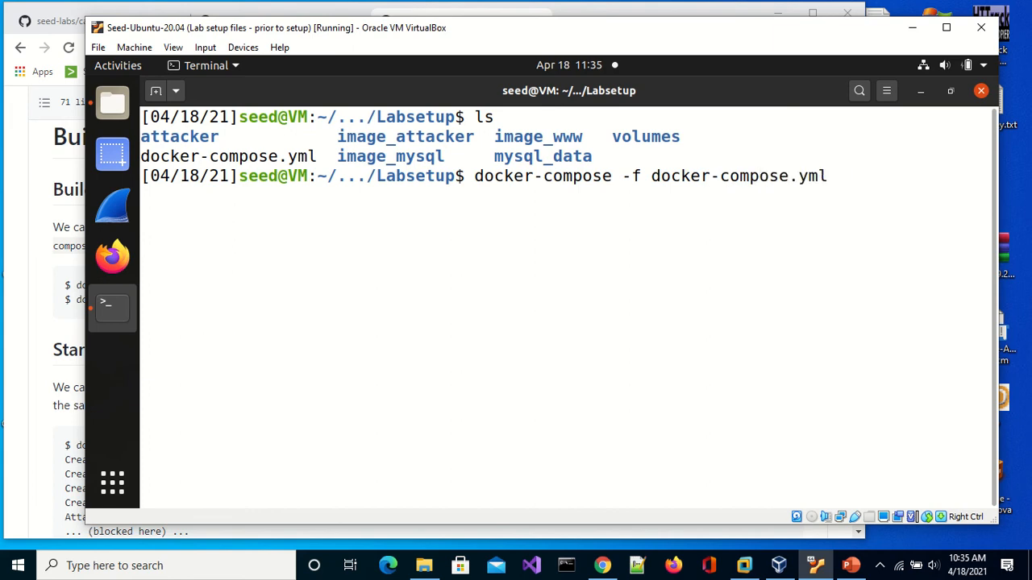
{"action": "type", "text": "build"}
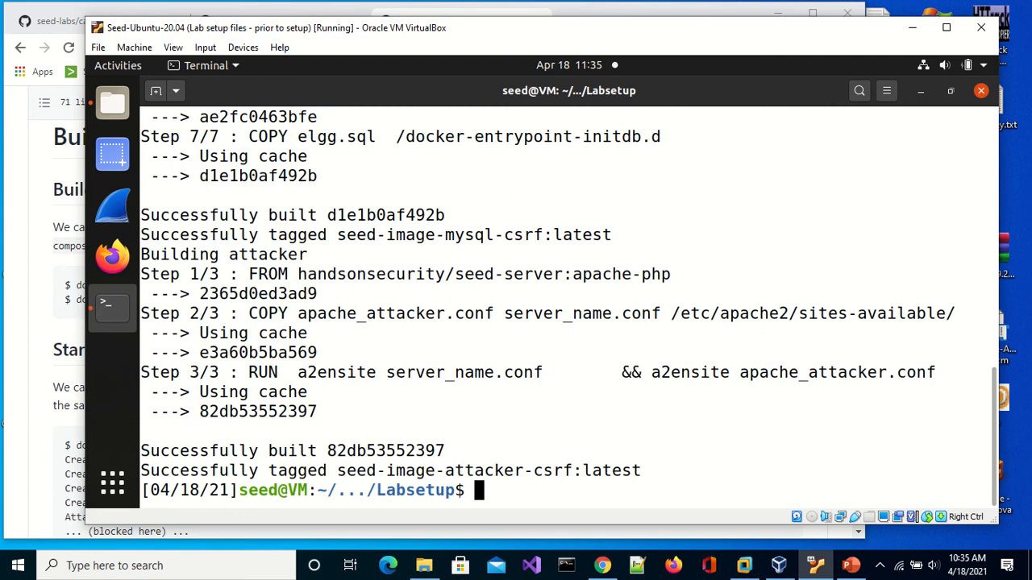
Clear the build output and run the dcup alias to start the containers
{"action": "type", "text": "d"}
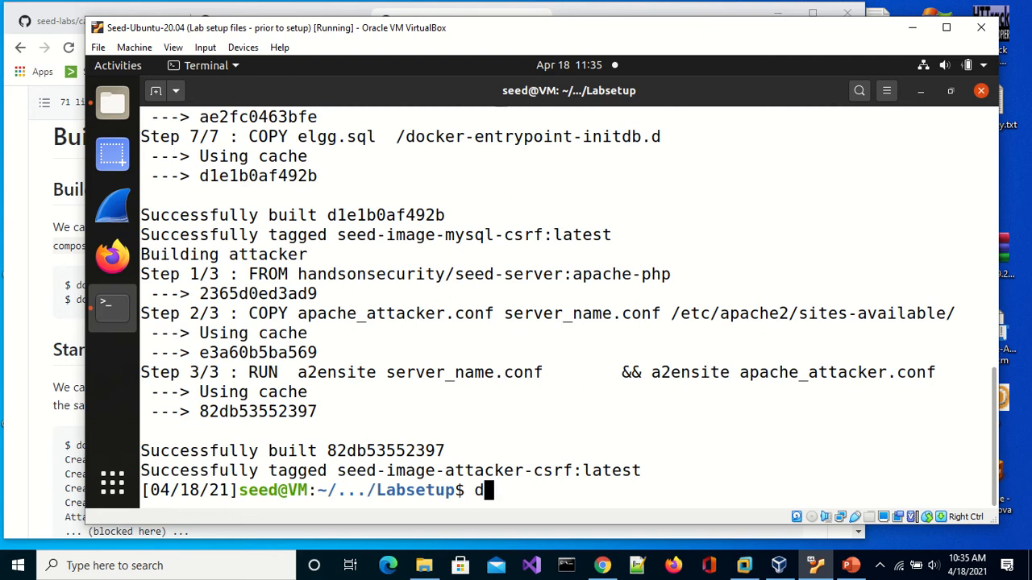
{"action": "type", "text": "cu"}
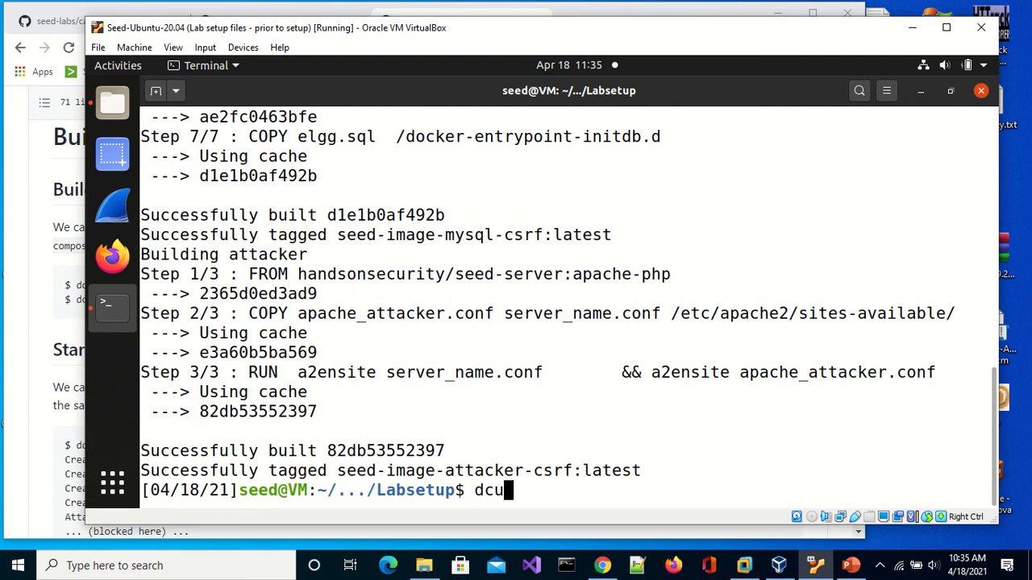
{"action": "key", "text": "BackSpace"}
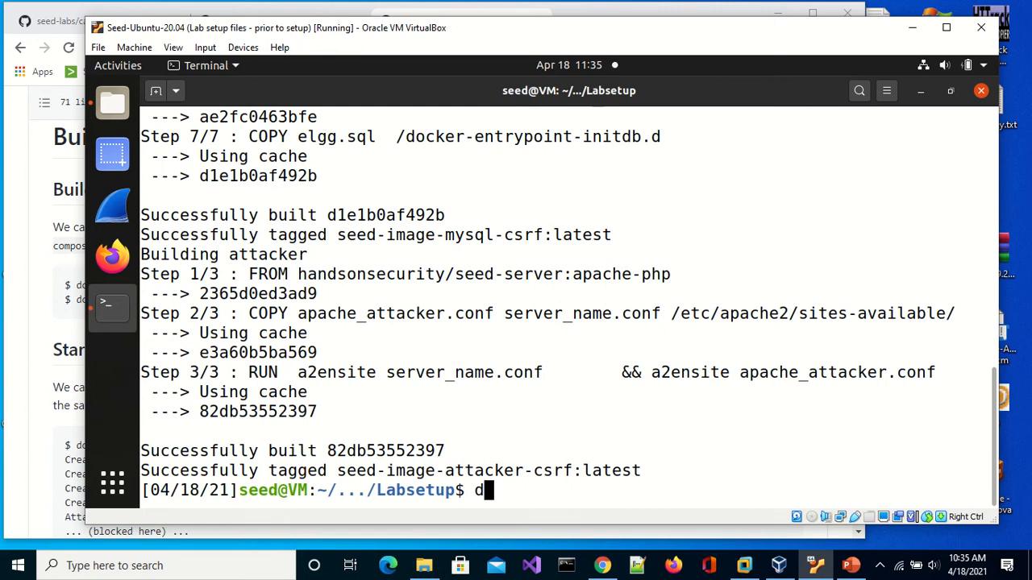
{"action": "key", "text": "BackSpace"}
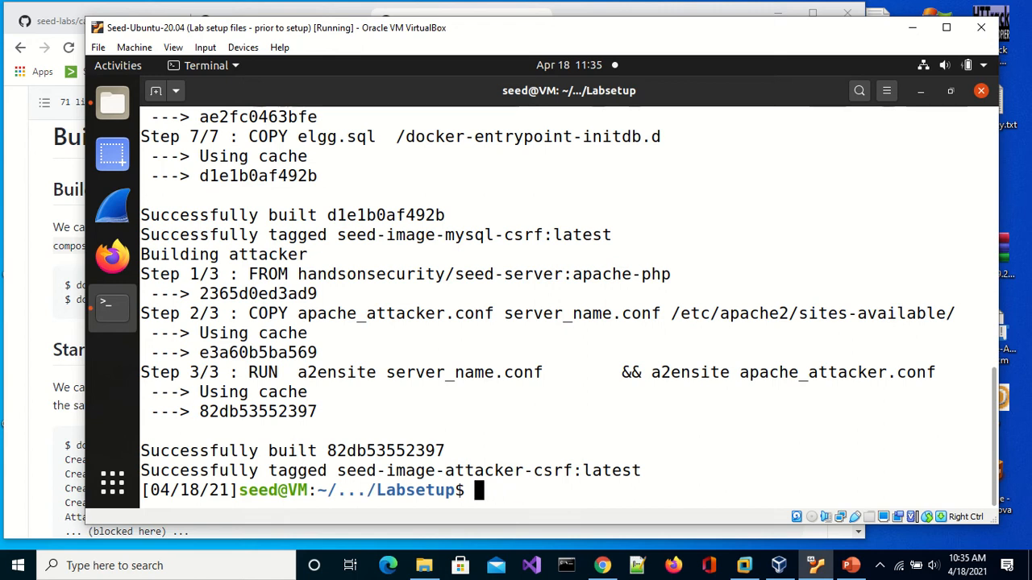
{"action": "type", "text": "c"}
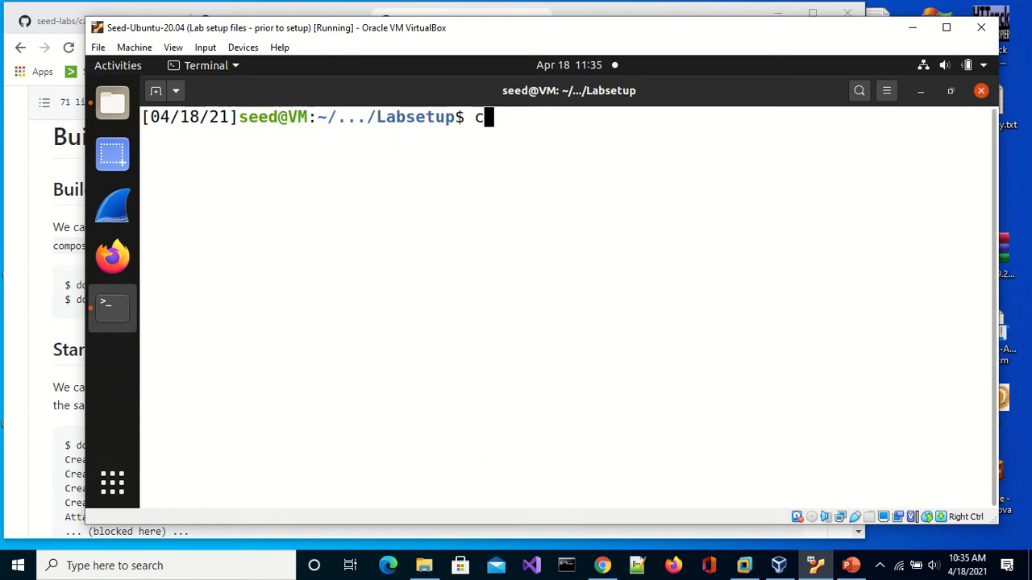
{"action": "type", "text": "dcup"}
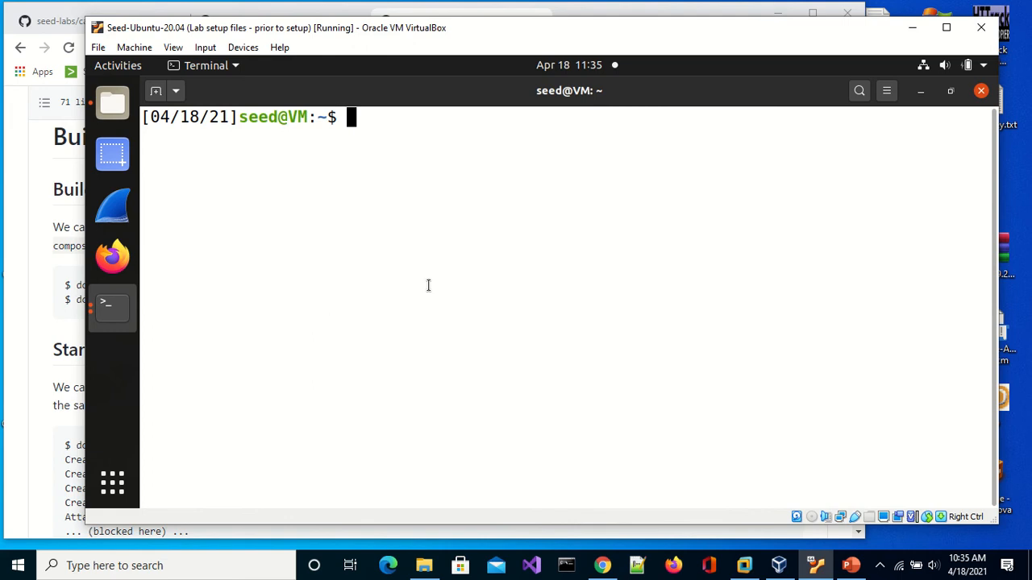
Run the dockps alias to list the attacker, mysql and elgg containers
{"action": "type", "text": "dockps"}
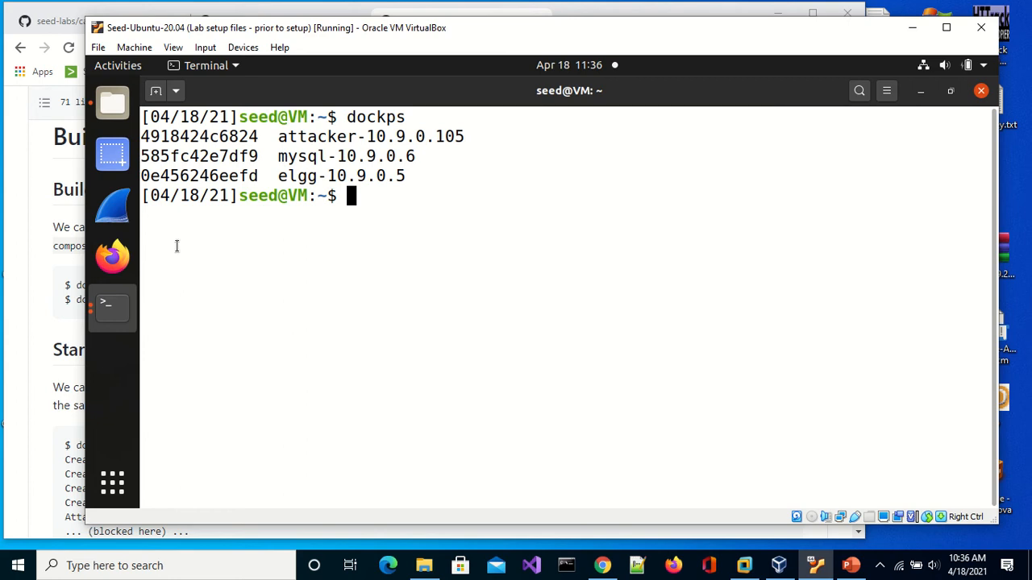
{"action": "mouse_move", "coordinate": [113, 256]}
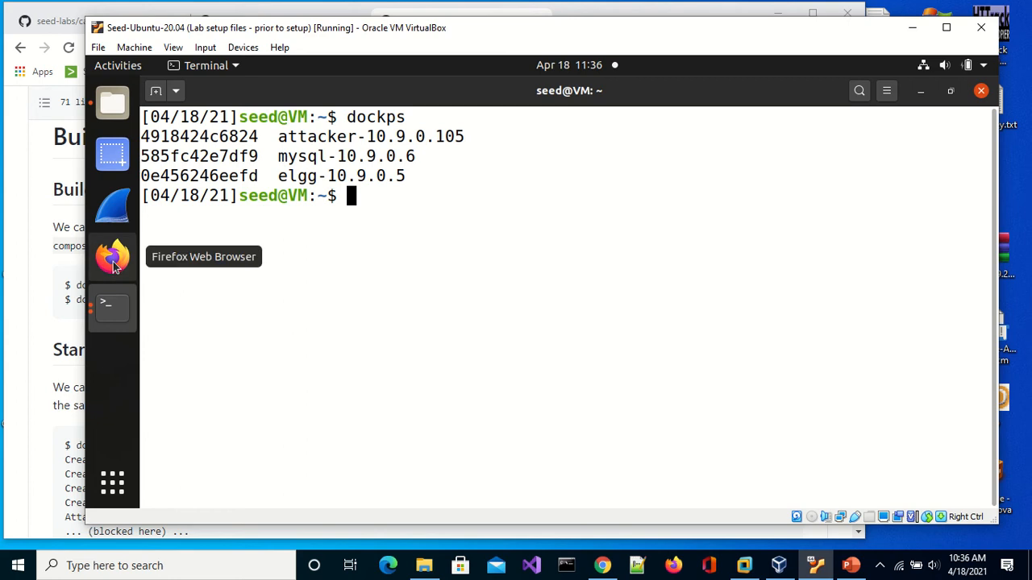
{"action": "left_click", "coordinate": [113, 256]}
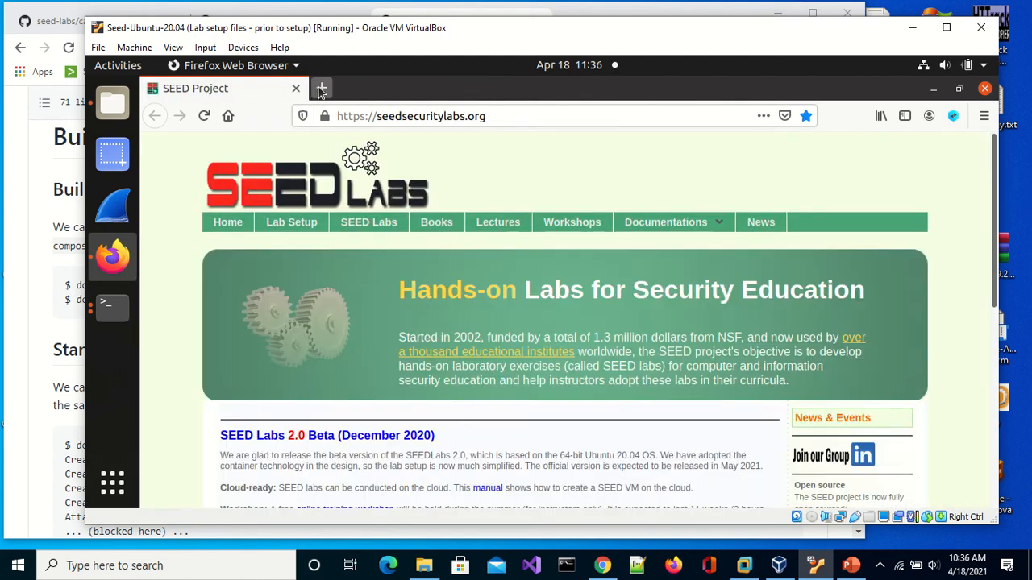
{"action": "left_click", "coordinate": [323, 87]}
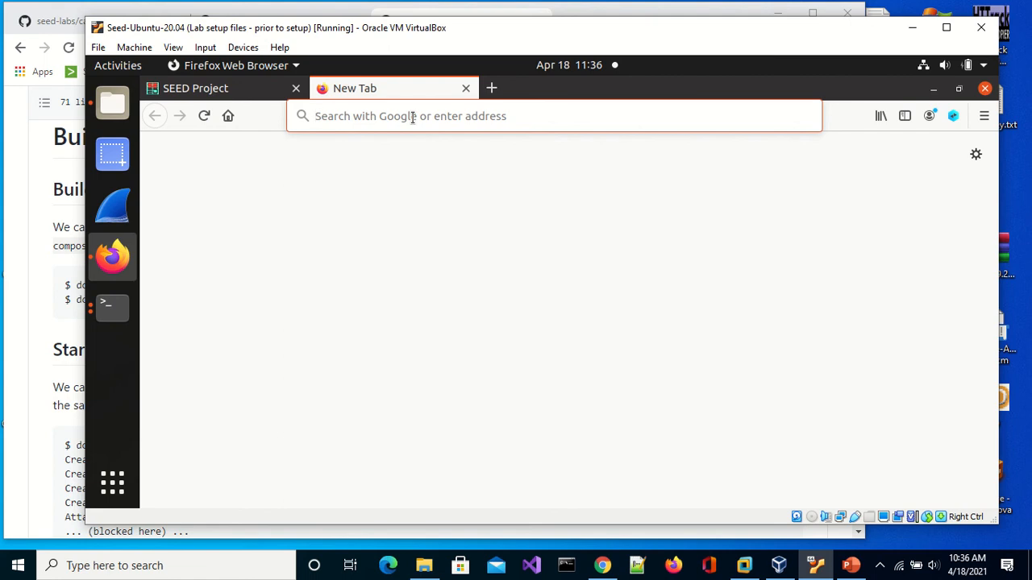
{"action": "type", "text": "www.csrflabelgg.com"}
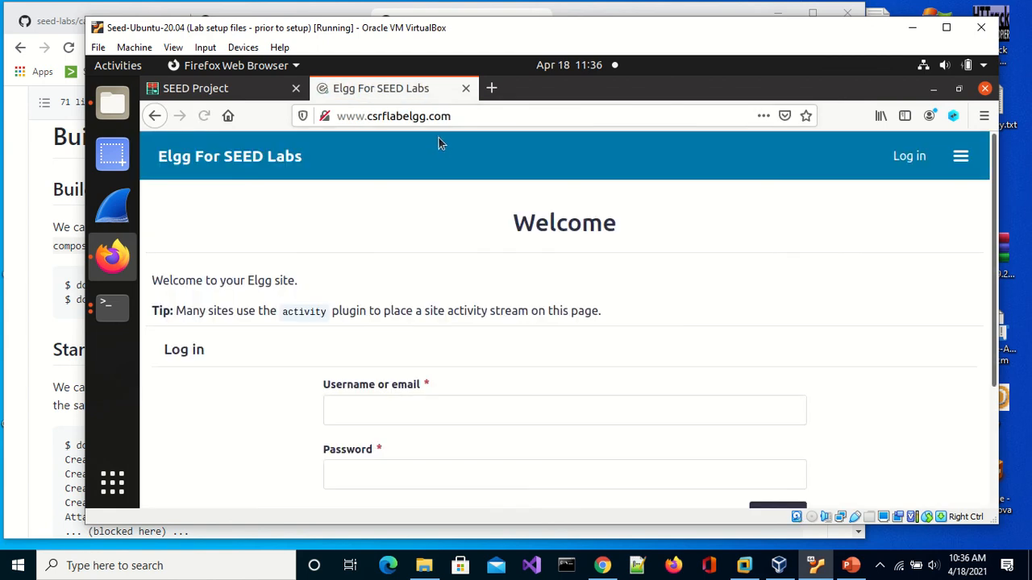
Log in as alice using the autofilled credentials and decline saving the login
{"action": "left_click", "coordinate": [565, 410]}
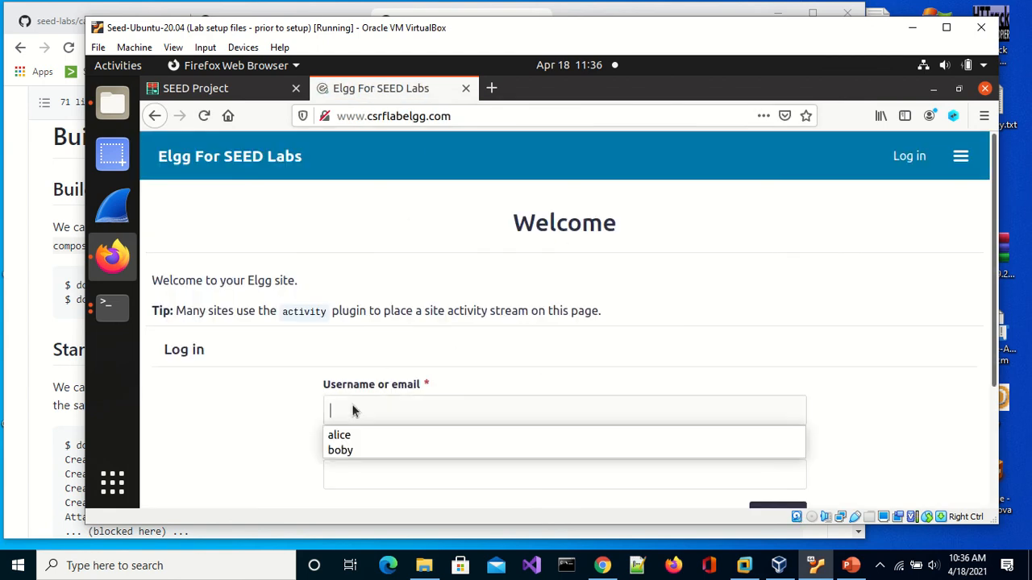
{"action": "mouse_move", "coordinate": [352, 441]}
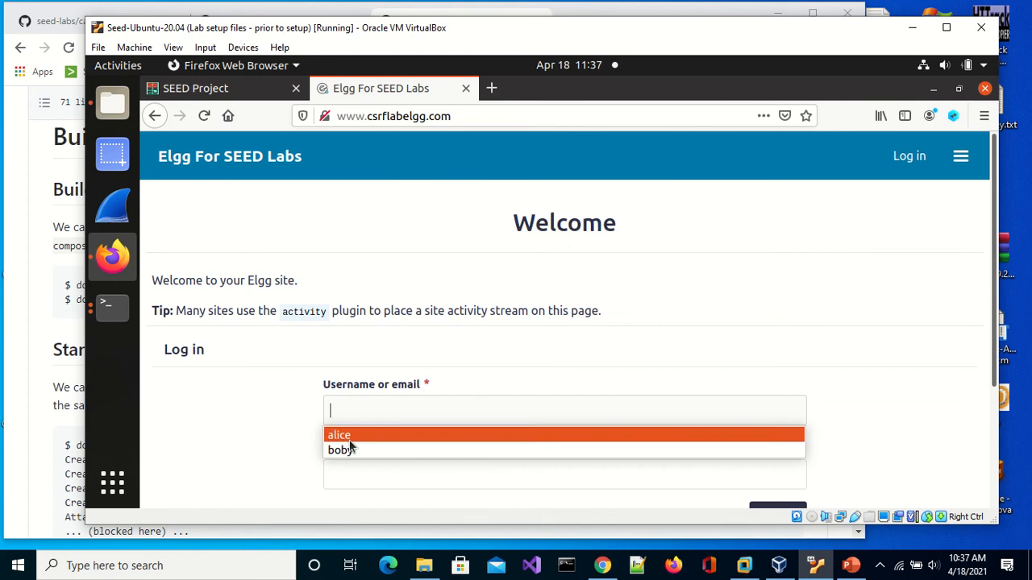
{"action": "left_click", "coordinate": [339, 435]}
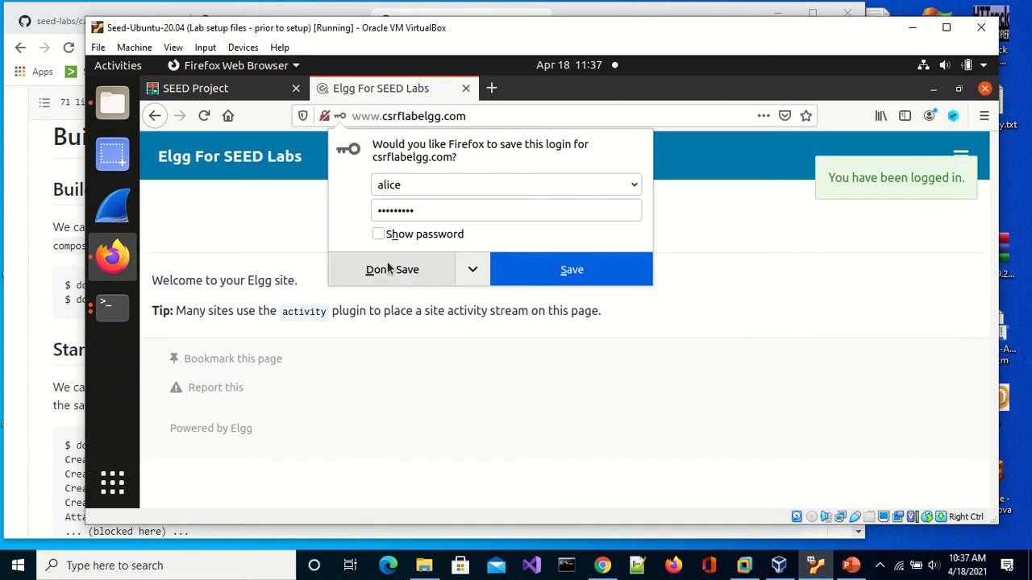
{"action": "left_click", "coordinate": [393, 269]}
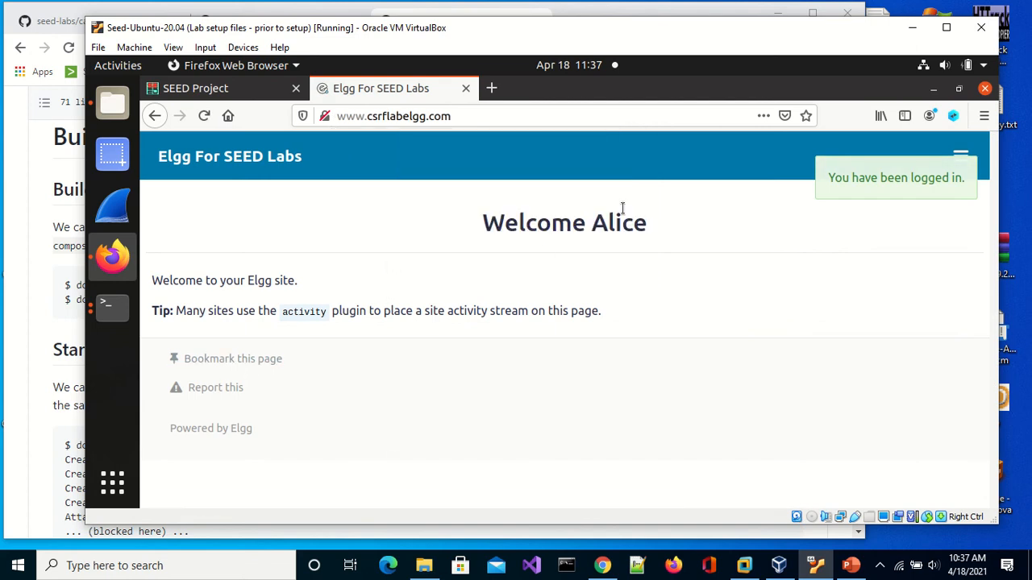
{"action": "mouse_move", "coordinate": [533, 223]}
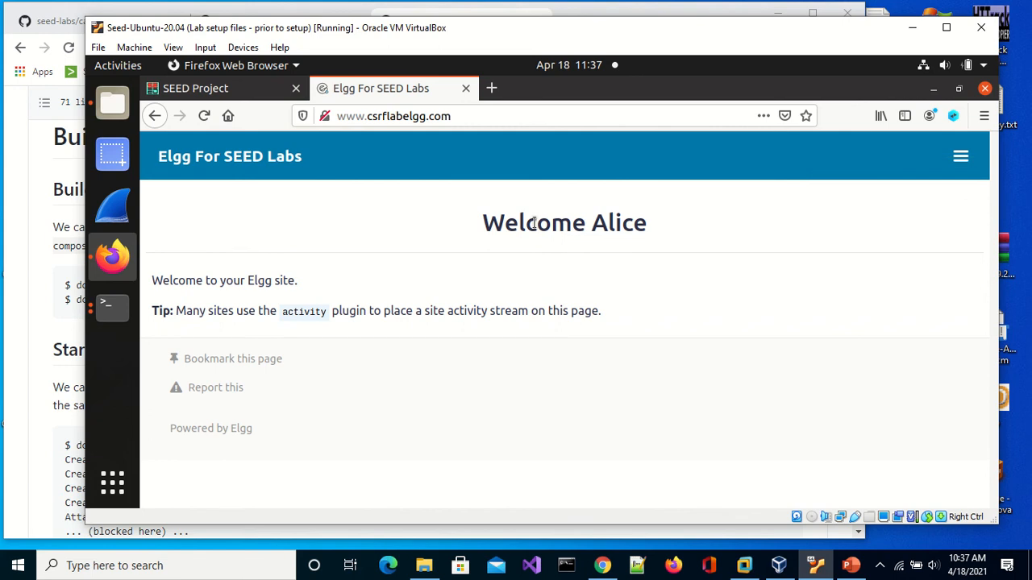
{"action": "mouse_move", "coordinate": [532, 245]}
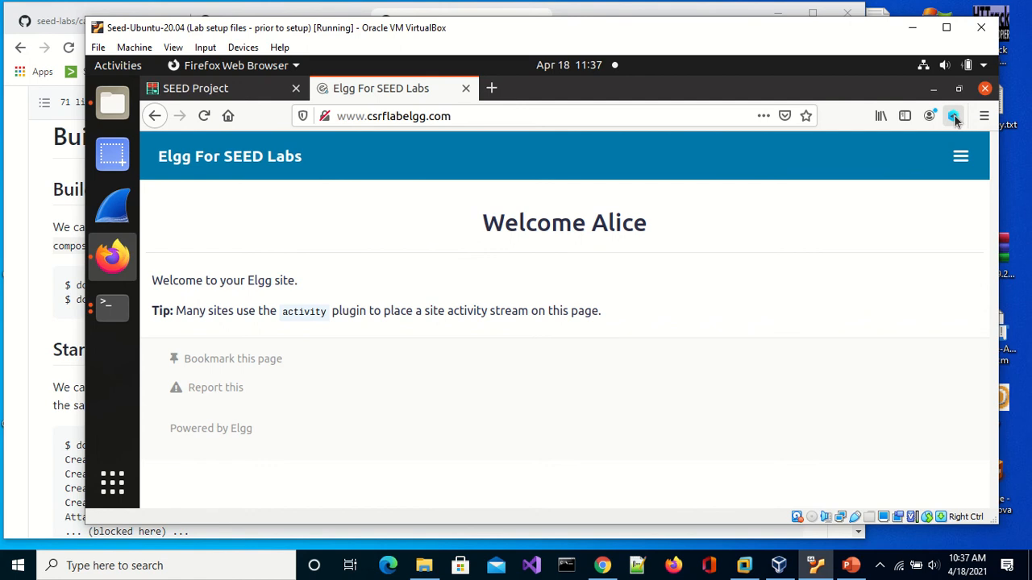
{"action": "mouse_move", "coordinate": [954, 121]}
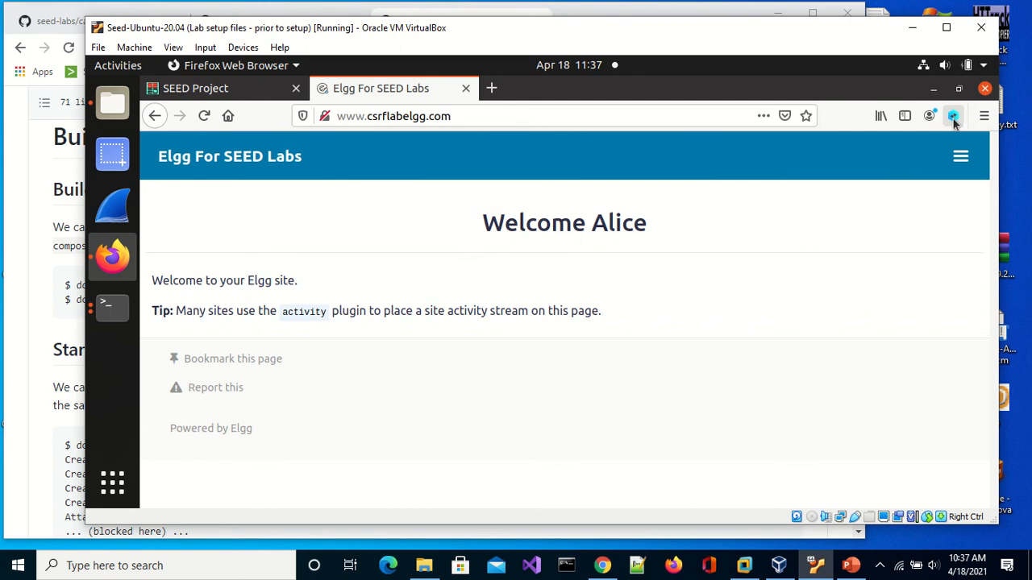
Start HTTP Header Live capturing and open the Elgg Members page, moving the capture window aside
{"action": "left_click", "coordinate": [953, 117]}
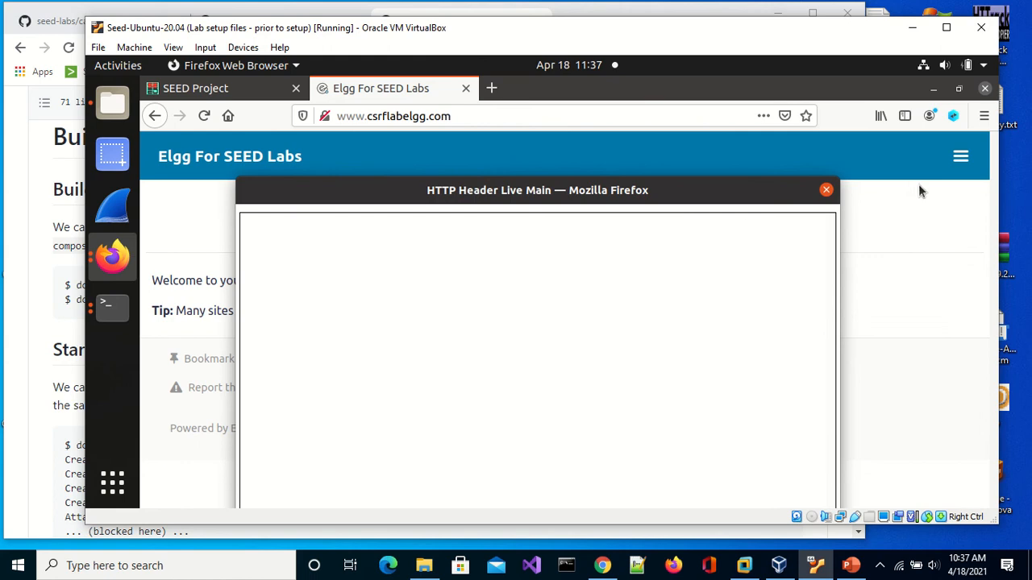
{"action": "mouse_move", "coordinate": [961, 157]}
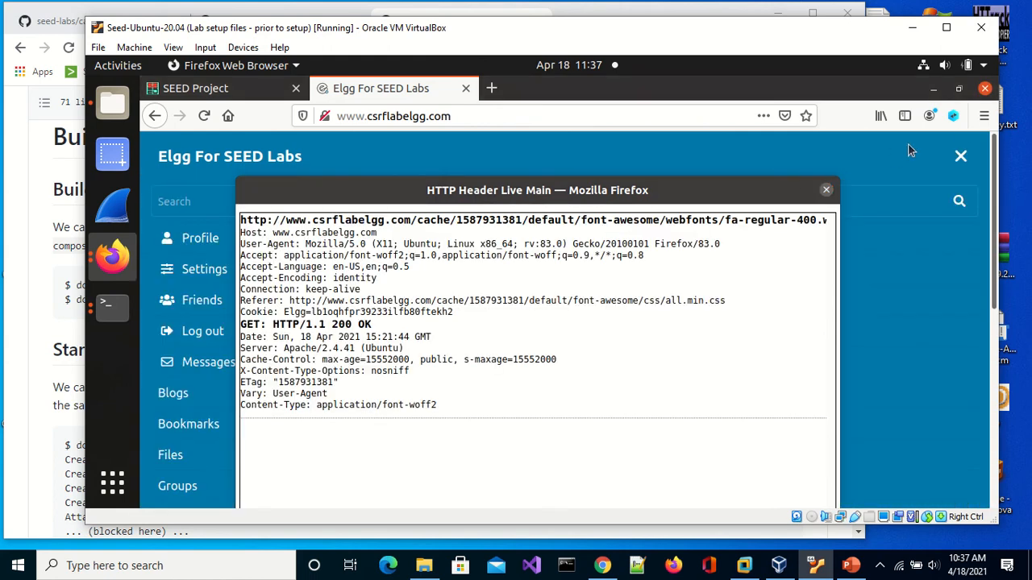
{"action": "mouse_move", "coordinate": [984, 116]}
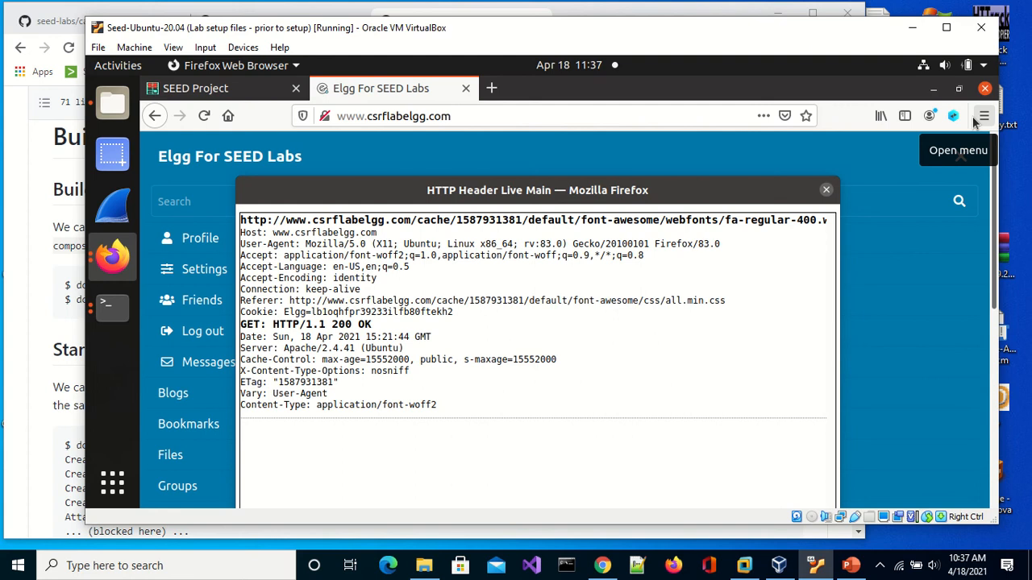
{"action": "mouse_move", "coordinate": [427, 240]}
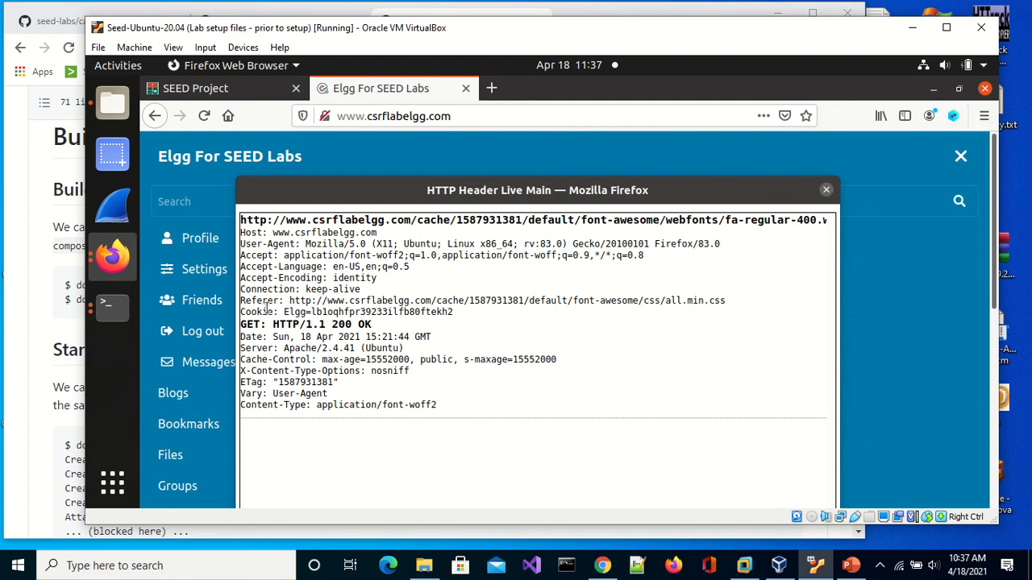
{"action": "mouse_move", "coordinate": [516, 358]}
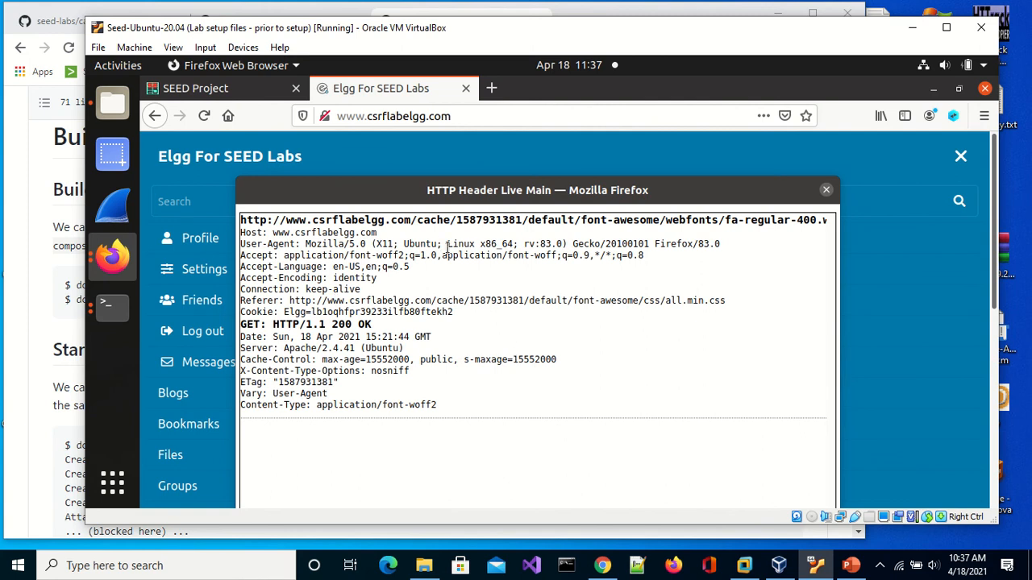
{"action": "mouse_move", "coordinate": [659, 226]}
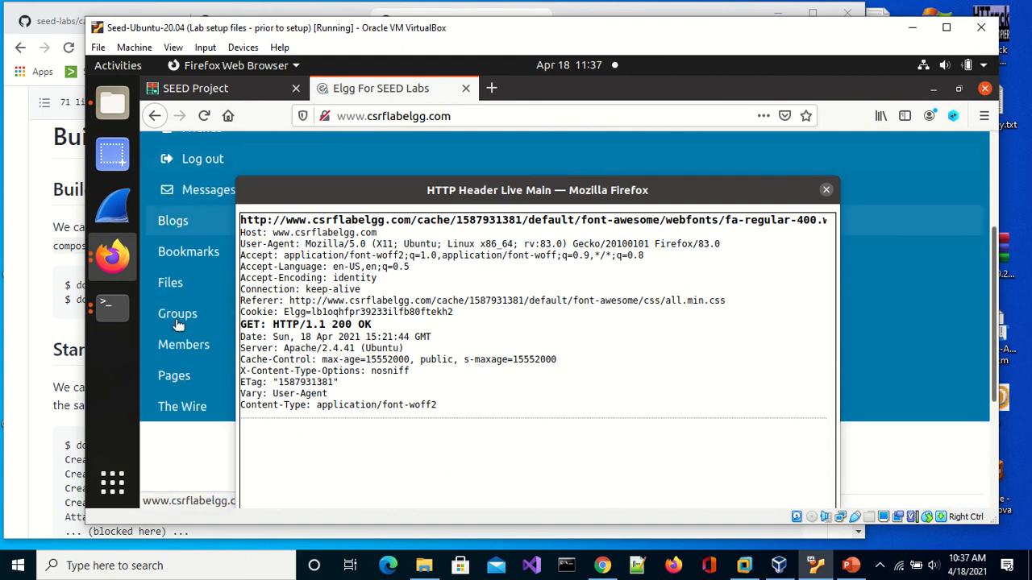
{"action": "left_click", "coordinate": [184, 345]}
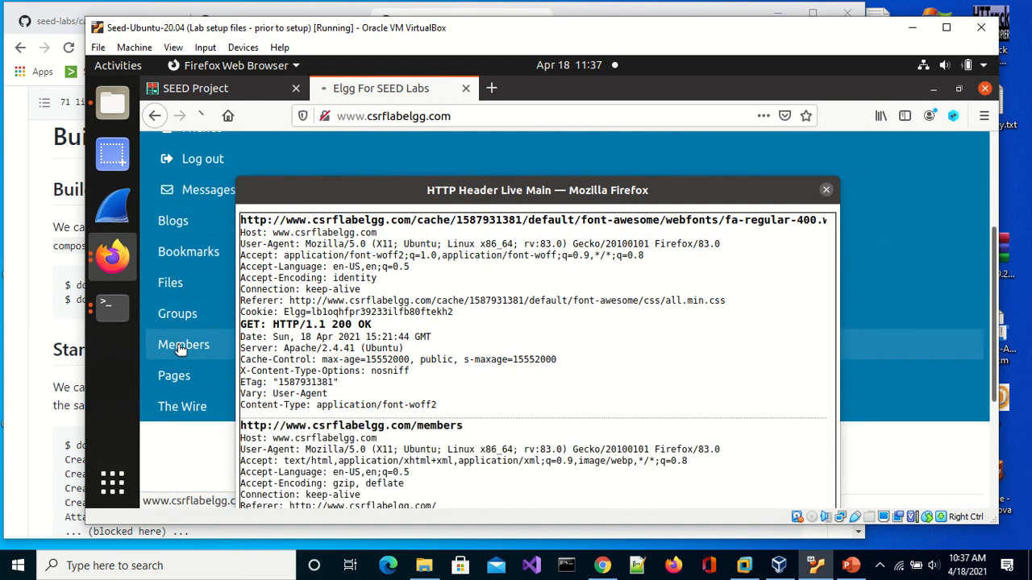
{"action": "left_click", "coordinate": [184, 345]}
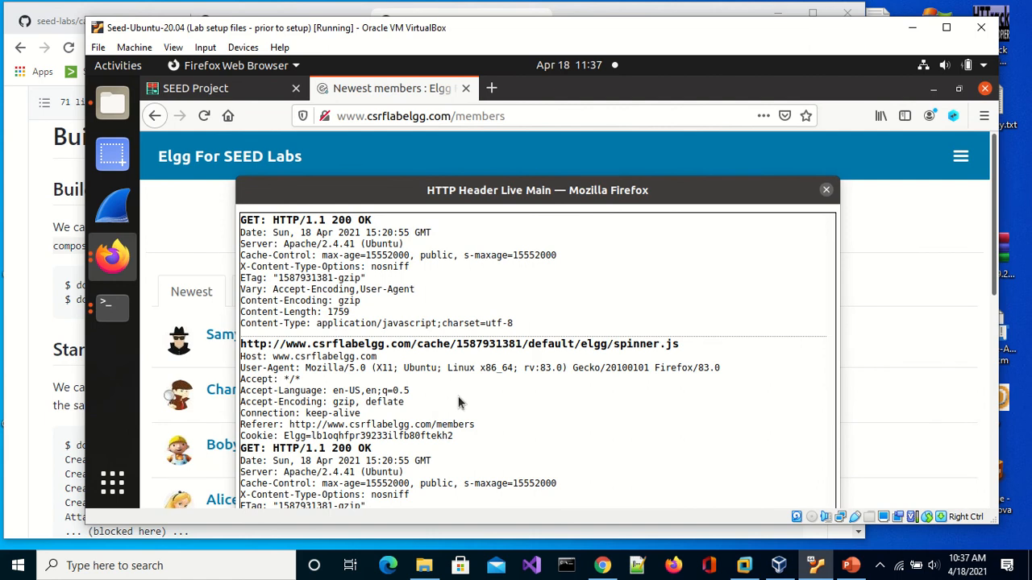
{"action": "left_click_drag", "start_coordinate": [538, 190], "coordinate": [761, 214]}
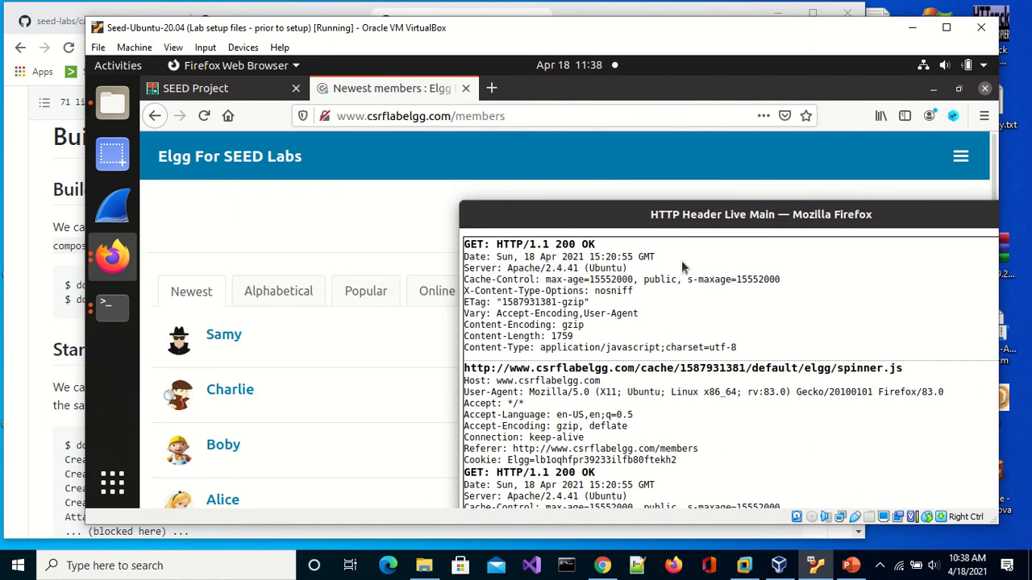
{"action": "mouse_move", "coordinate": [229, 389]}
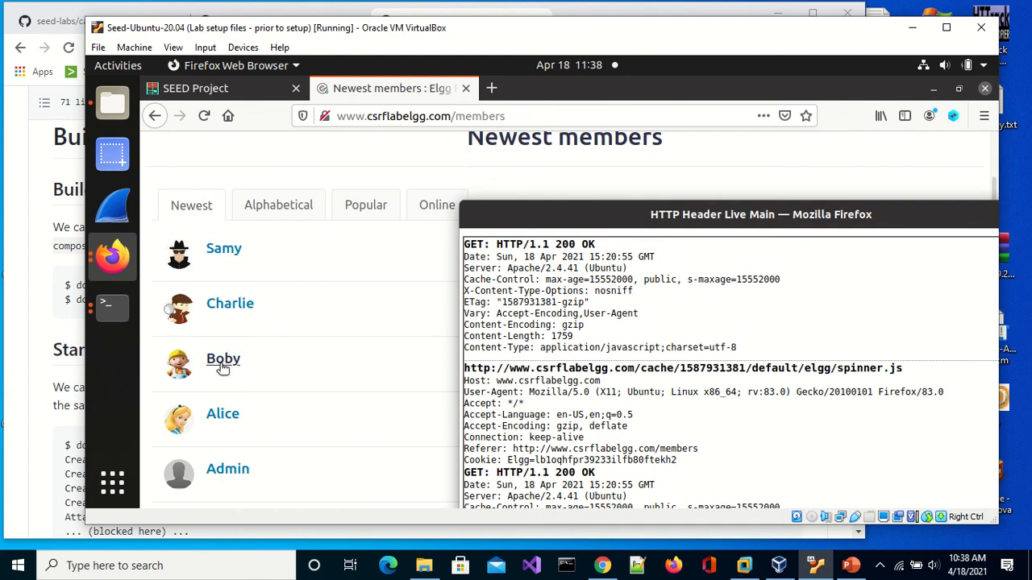
{"action": "left_click", "coordinate": [222, 358]}
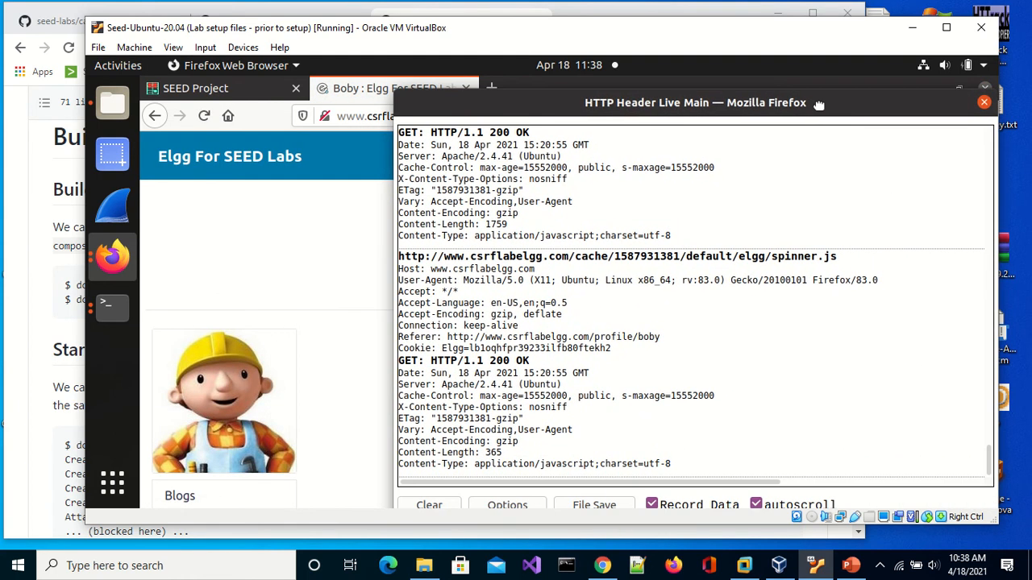
{"action": "left_click", "coordinate": [428, 503]}
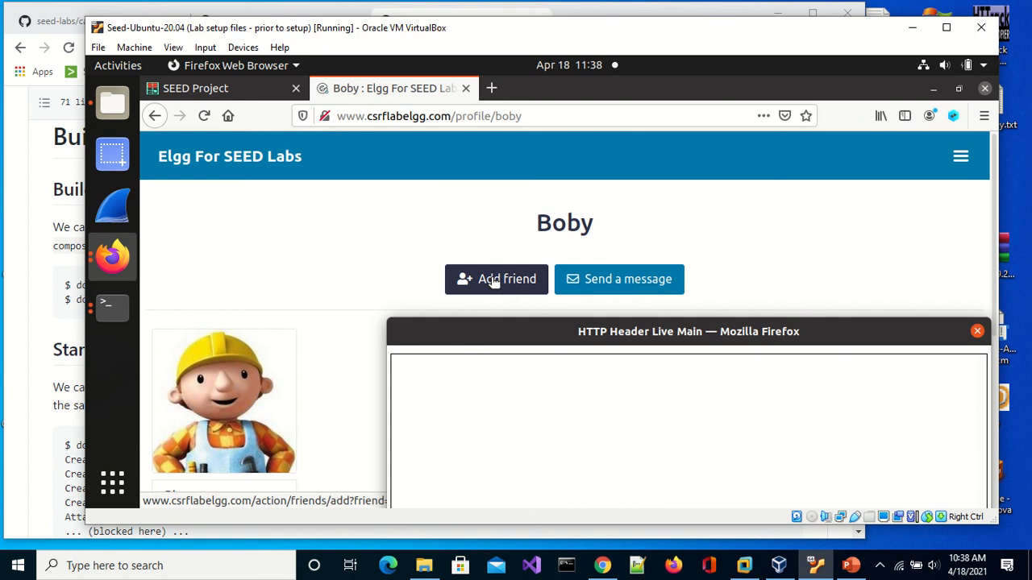
{"action": "left_click", "coordinate": [496, 279]}
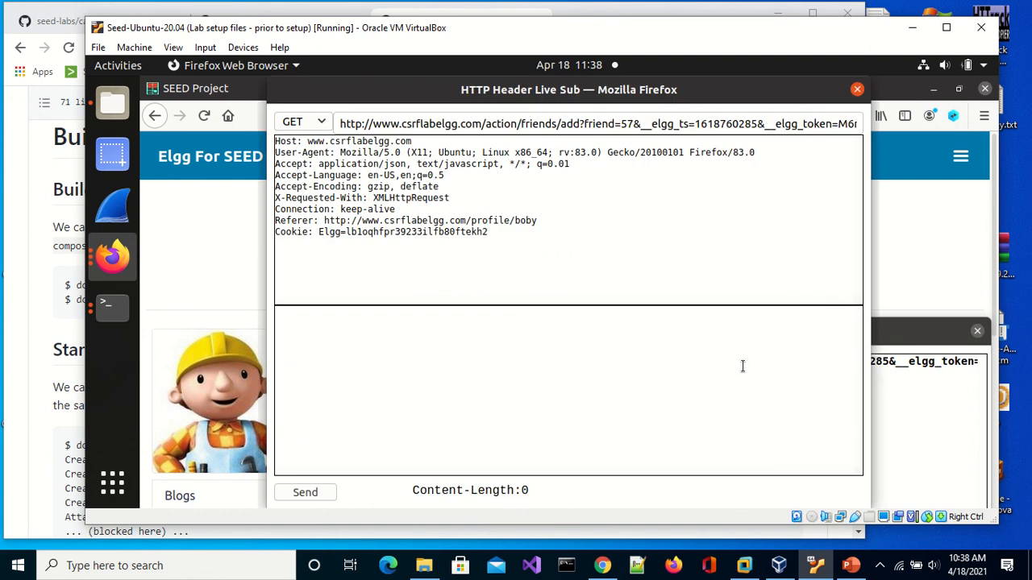
{"action": "mouse_move", "coordinate": [352, 188]}
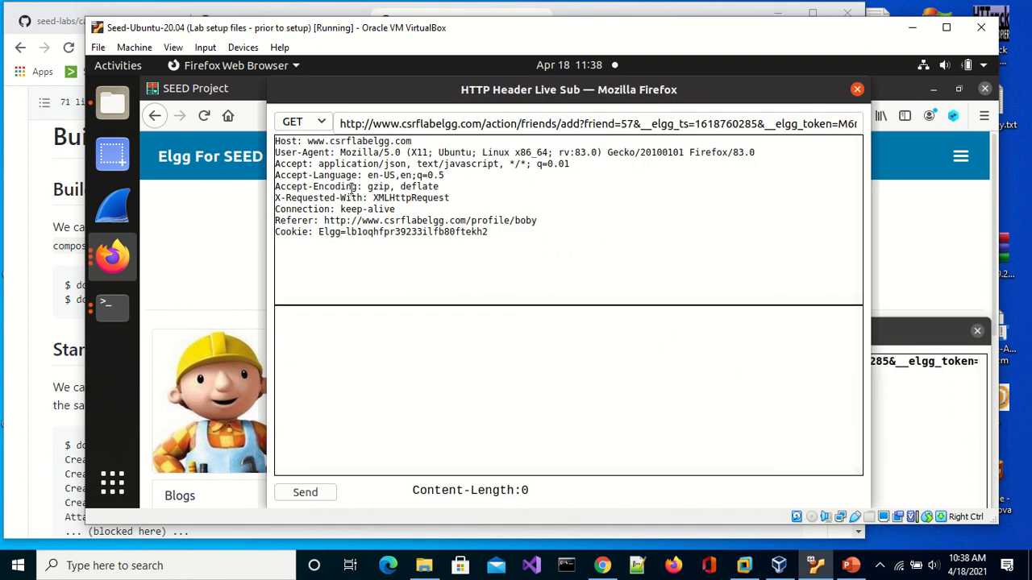
{"action": "mouse_move", "coordinate": [841, 155]}
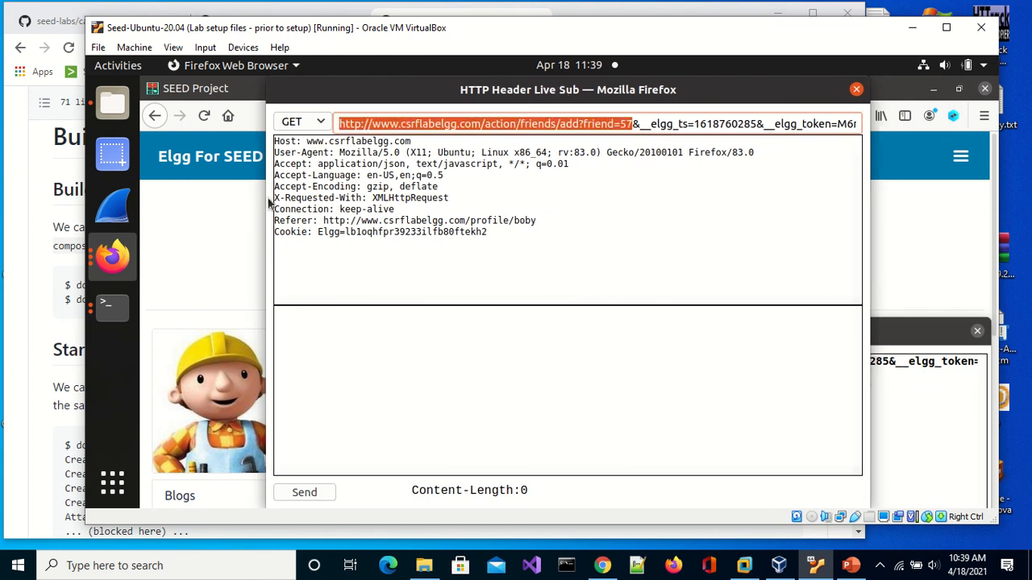
{"action": "mouse_move", "coordinate": [698, 109]}
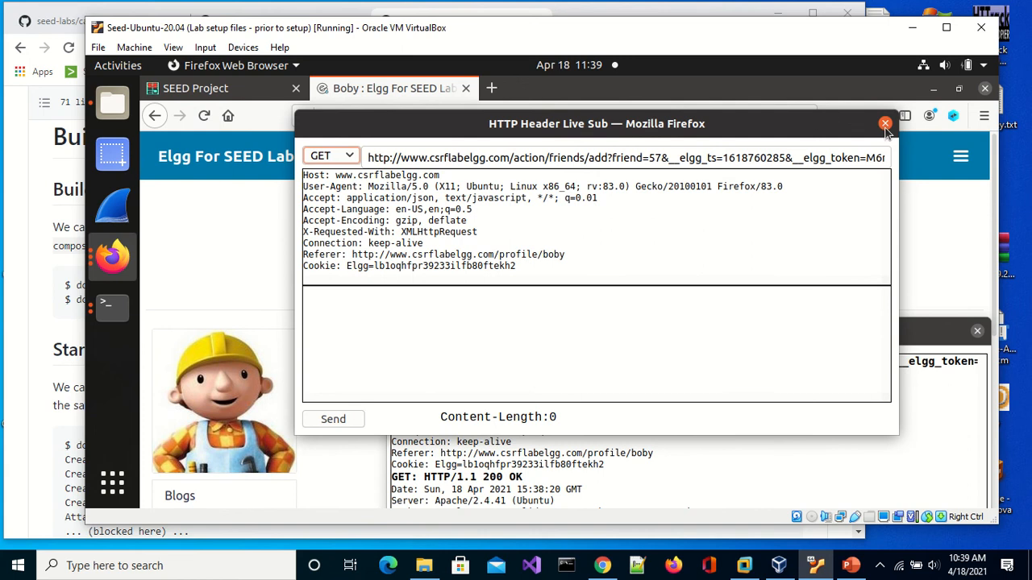
Remove Boby from friends, enlarge the header log showing the remove request and save it
{"action": "left_click", "coordinate": [885, 122]}
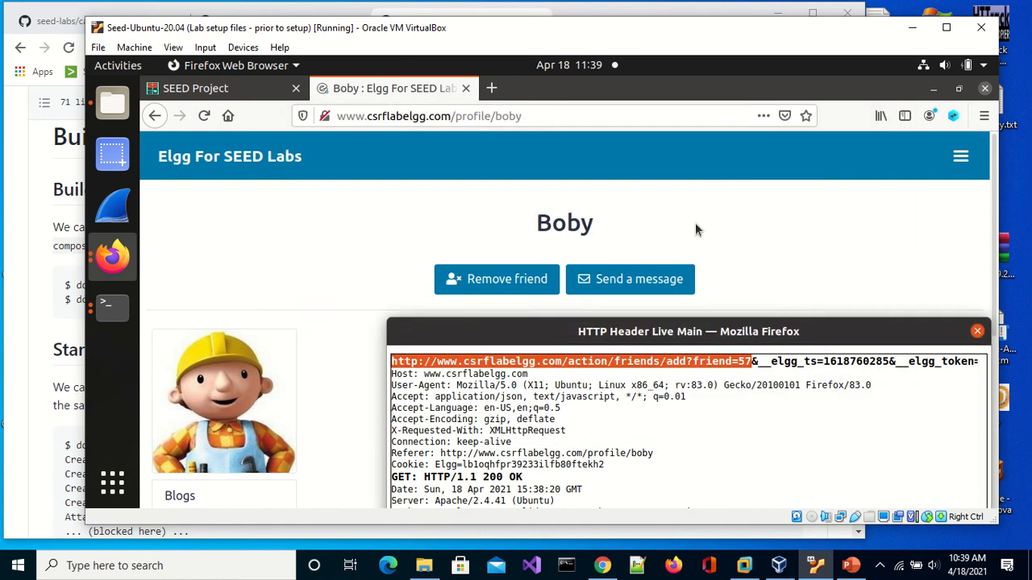
{"action": "left_click", "coordinate": [496, 279]}
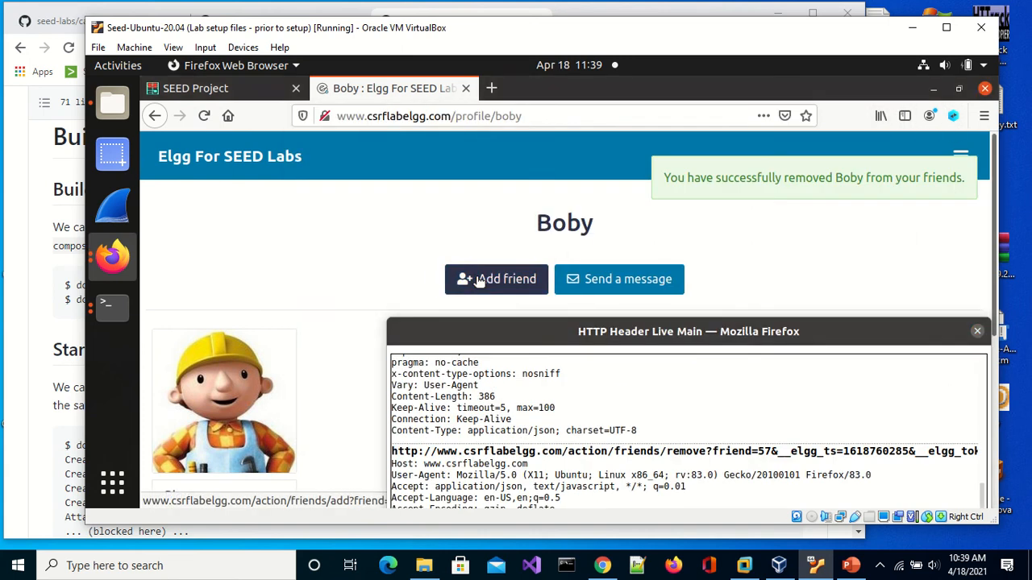
{"action": "left_click_drag", "start_coordinate": [688, 332], "coordinate": [737, 198]}
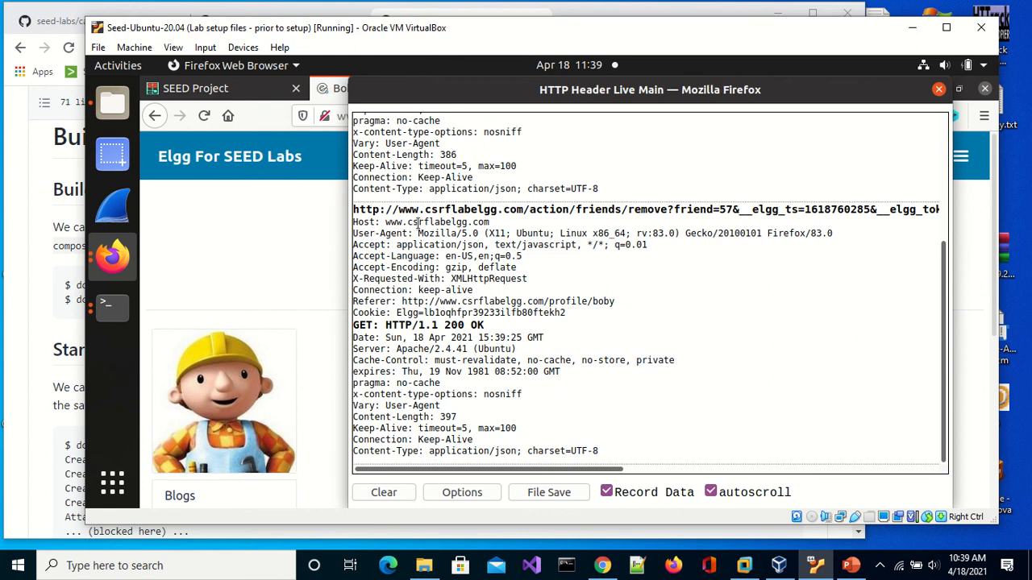
{"action": "mouse_move", "coordinate": [419, 296]}
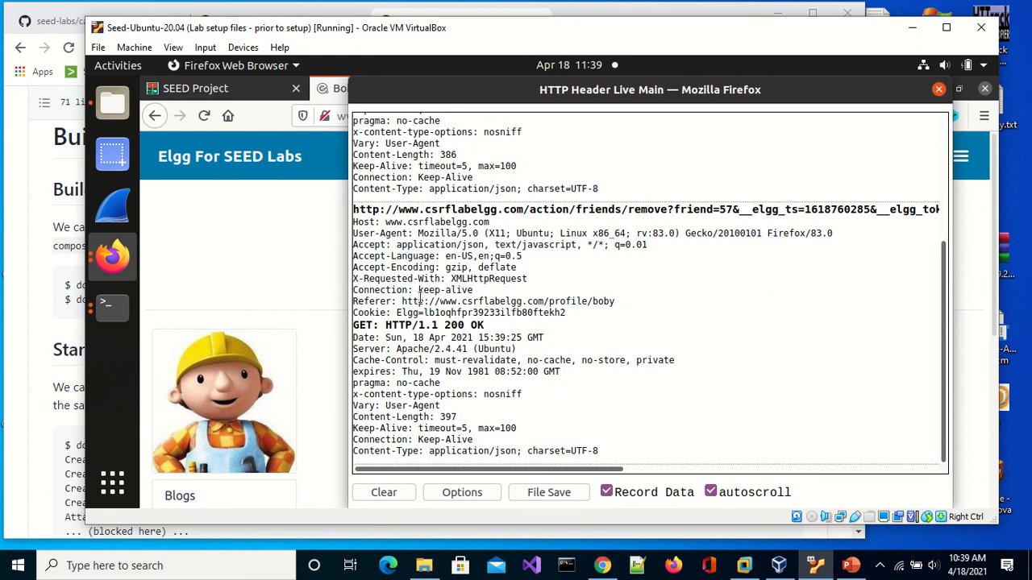
{"action": "left_click", "coordinate": [548, 493]}
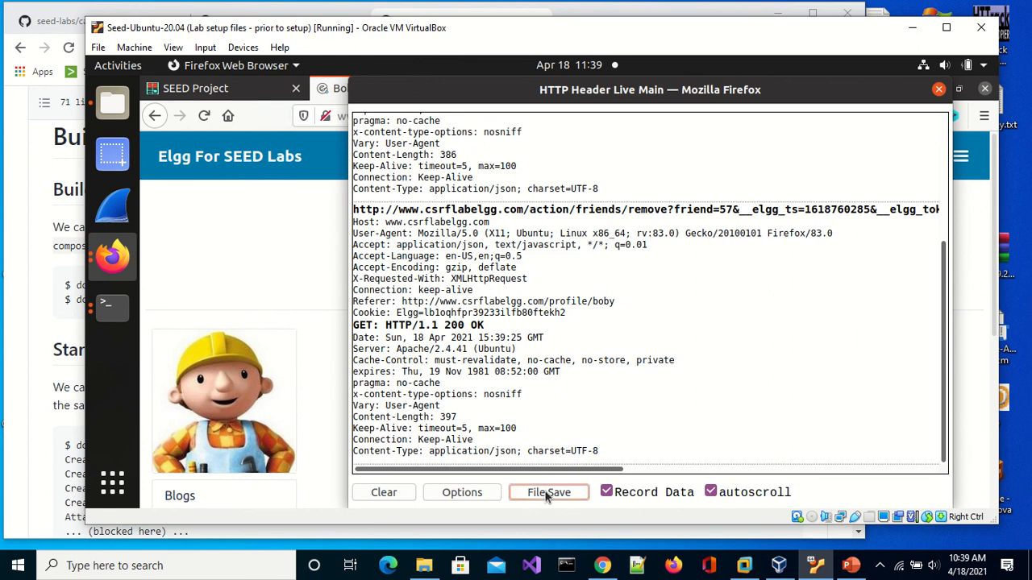
{"action": "mouse_move", "coordinate": [629, 193]}
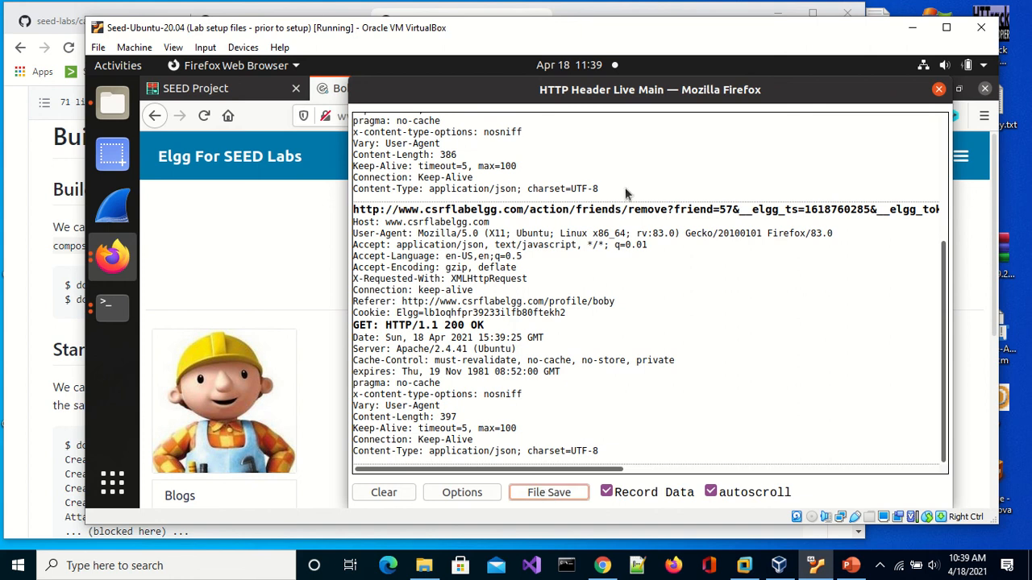
{"action": "mouse_move", "coordinate": [609, 484]}
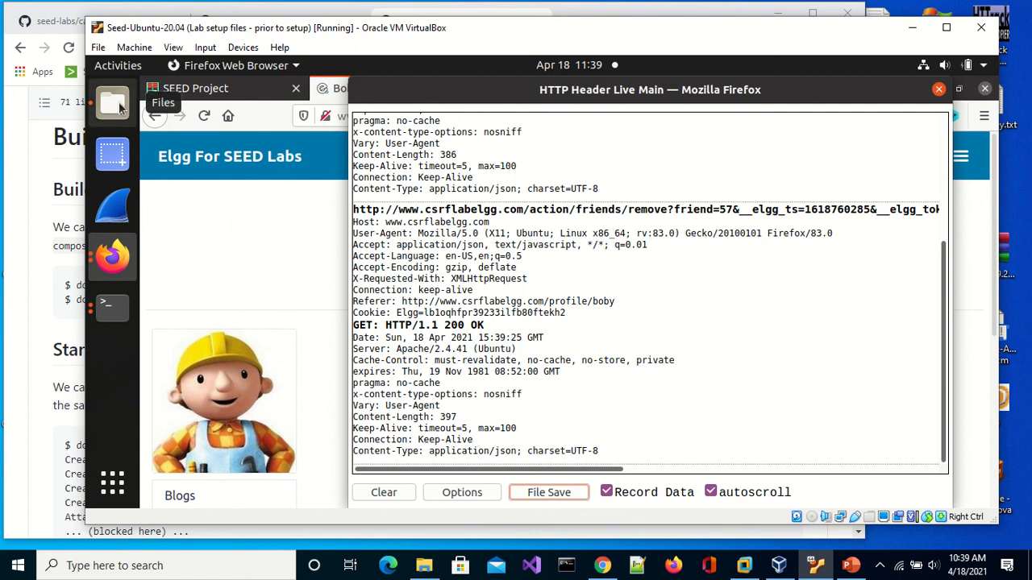
Open Files and browse from home through Documents toward the Labsetup folder
{"action": "left_click", "coordinate": [112, 103]}
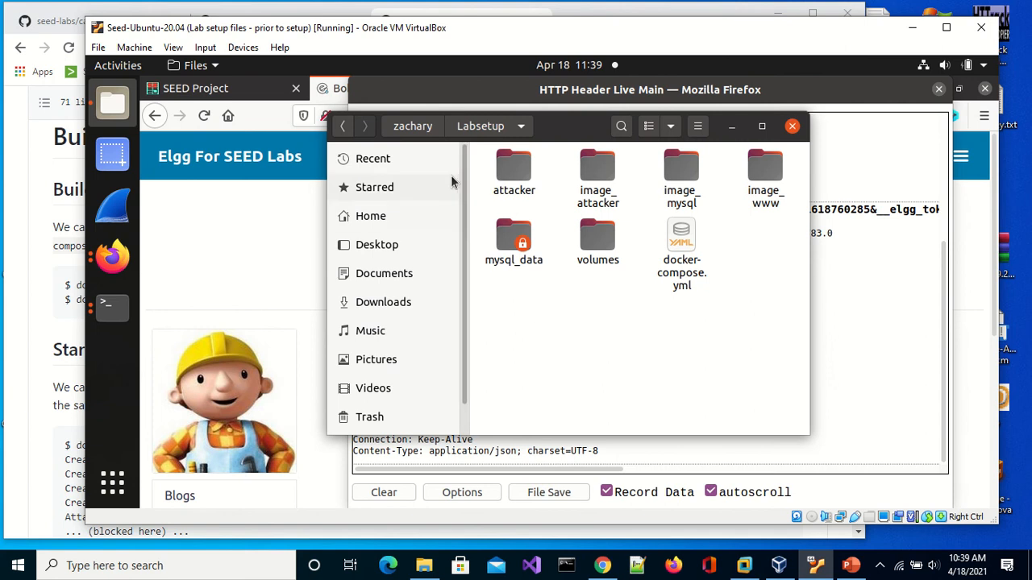
{"action": "left_click", "coordinate": [384, 274]}
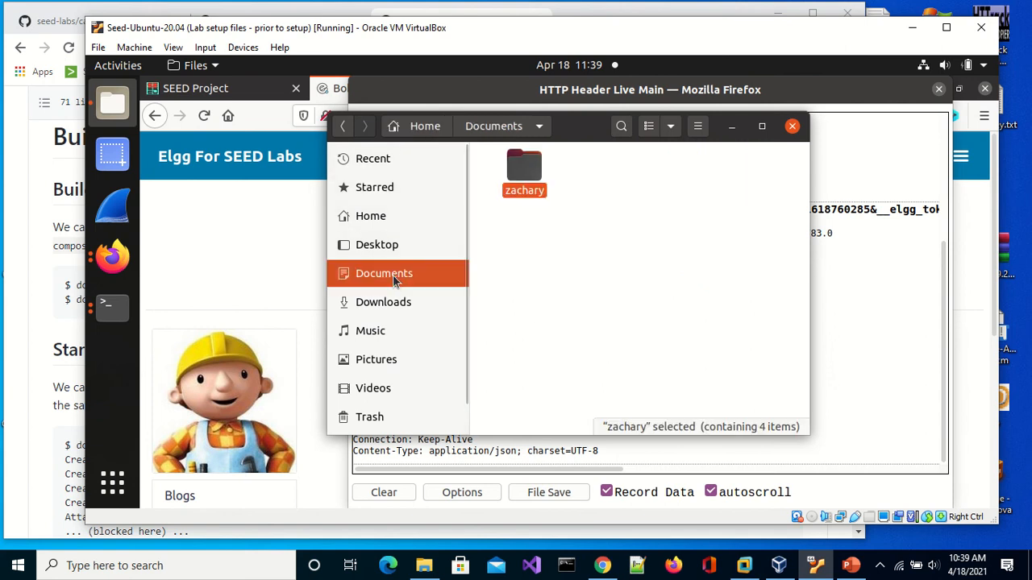
{"action": "mouse_move", "coordinate": [686, 487]}
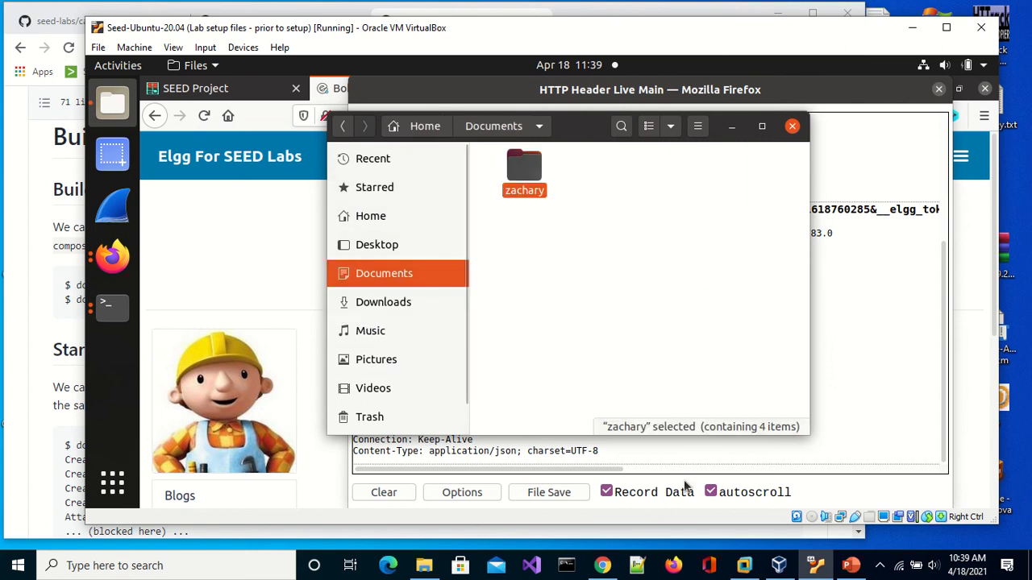
{"action": "left_click", "coordinate": [791, 125]}
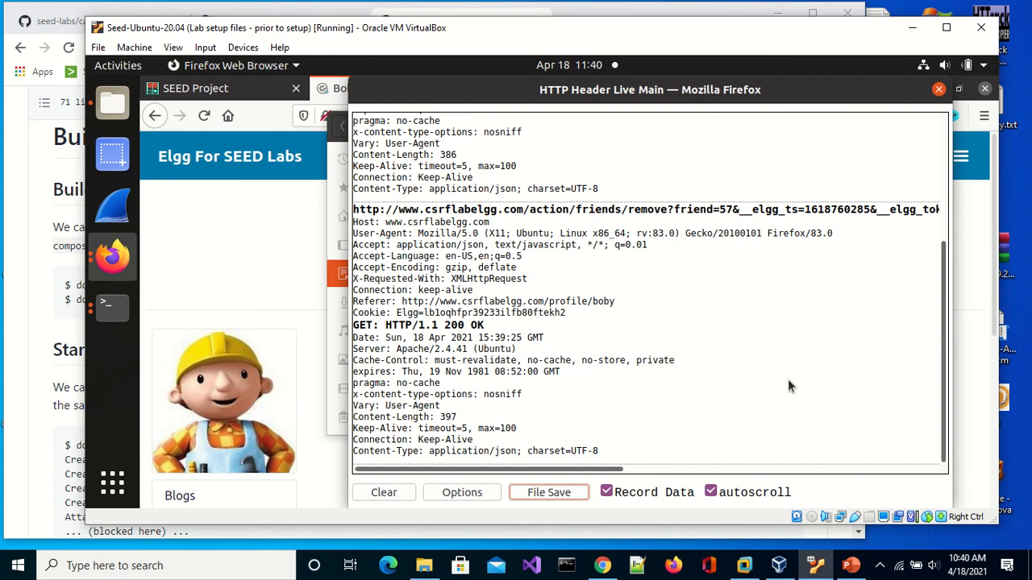
{"action": "mouse_move", "coordinate": [766, 377]}
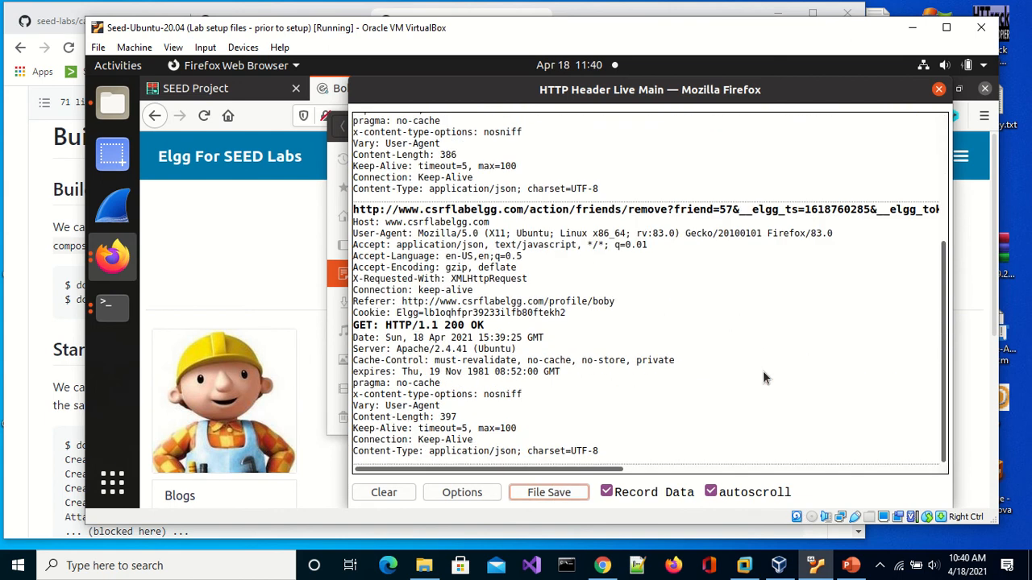
{"action": "mouse_move", "coordinate": [928, 128]}
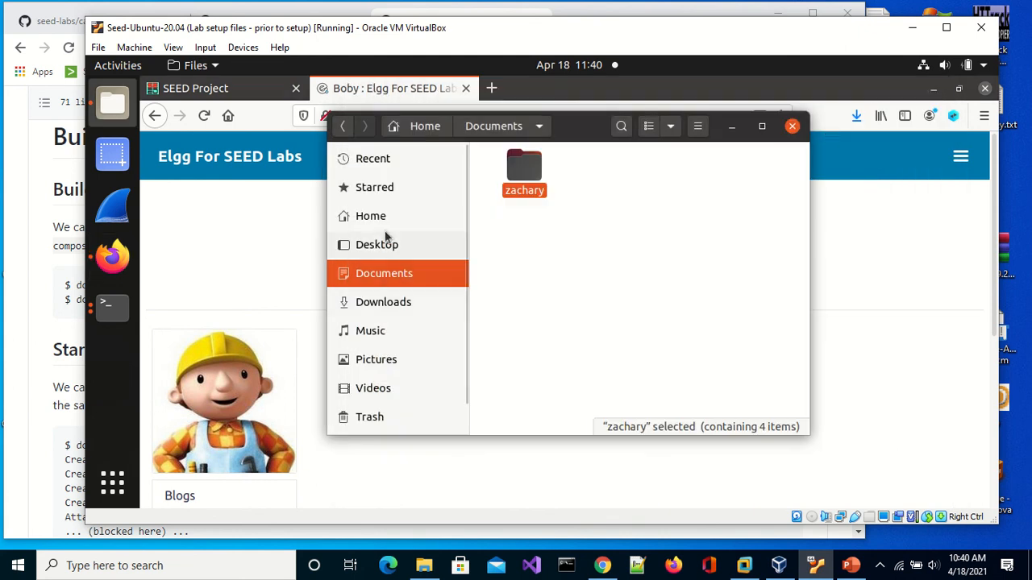
{"action": "left_click", "coordinate": [371, 216]}
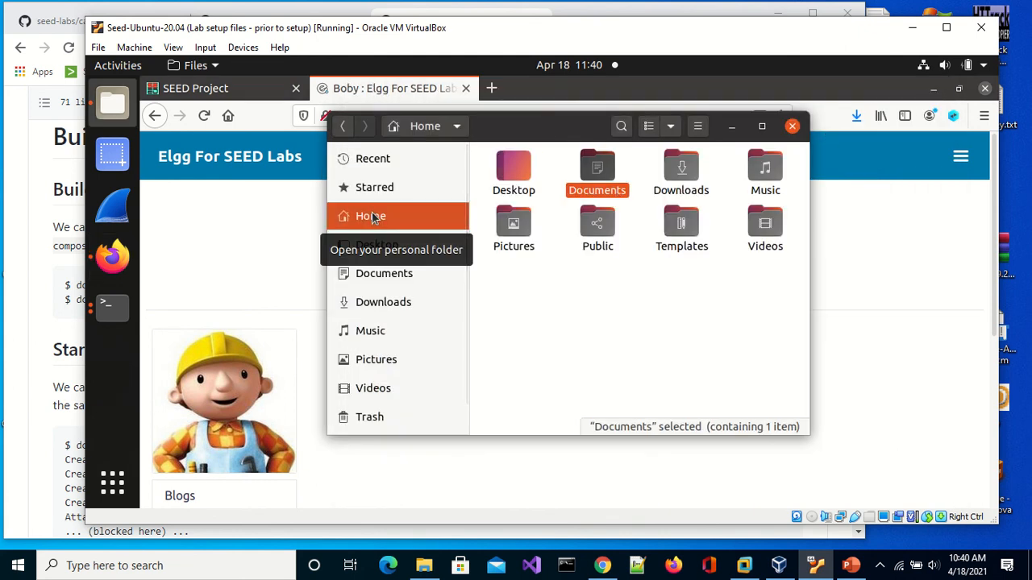
{"action": "mouse_move", "coordinate": [377, 245]}
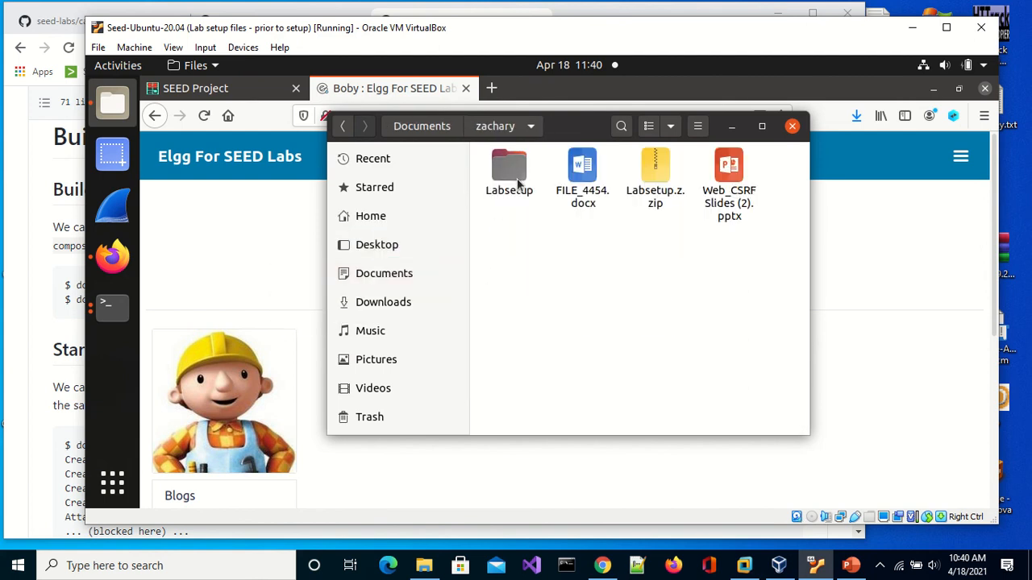
{"action": "double_click", "coordinate": [510, 164]}
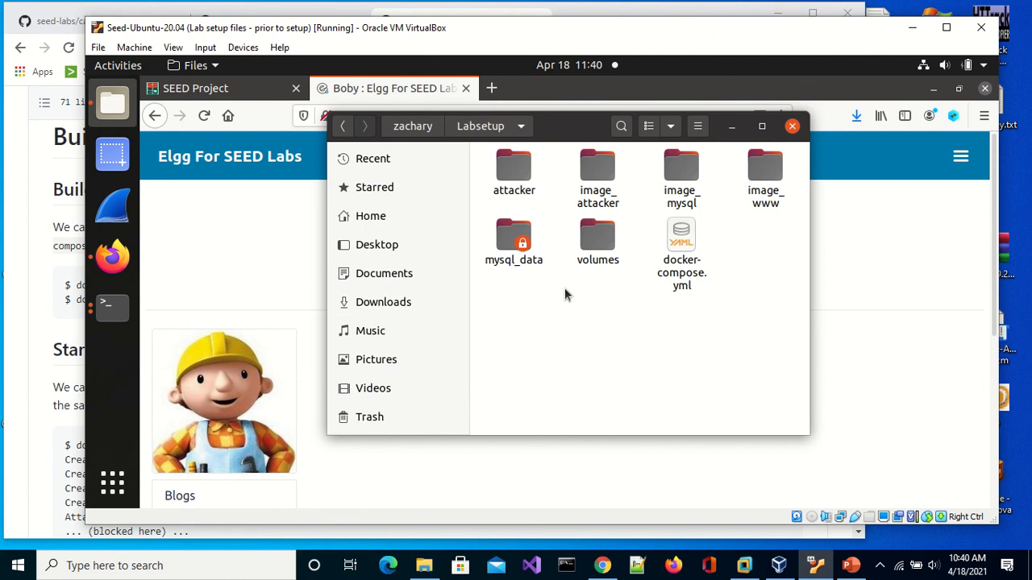
{"action": "mouse_move", "coordinate": [764, 192]}
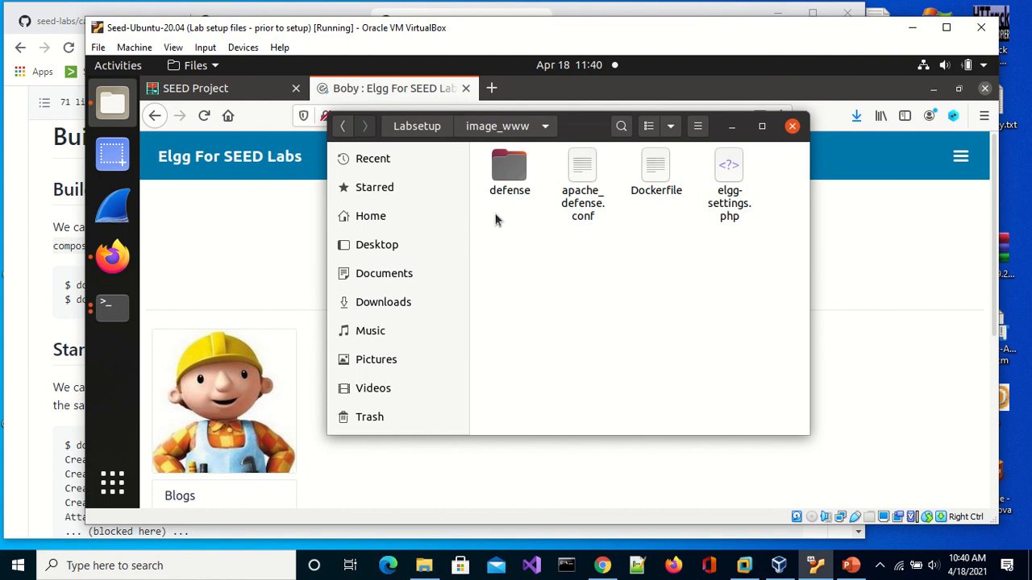
Enter the Labsetup attacker folder and bring up Open With options for addfriend.html
{"action": "left_click", "coordinate": [344, 126]}
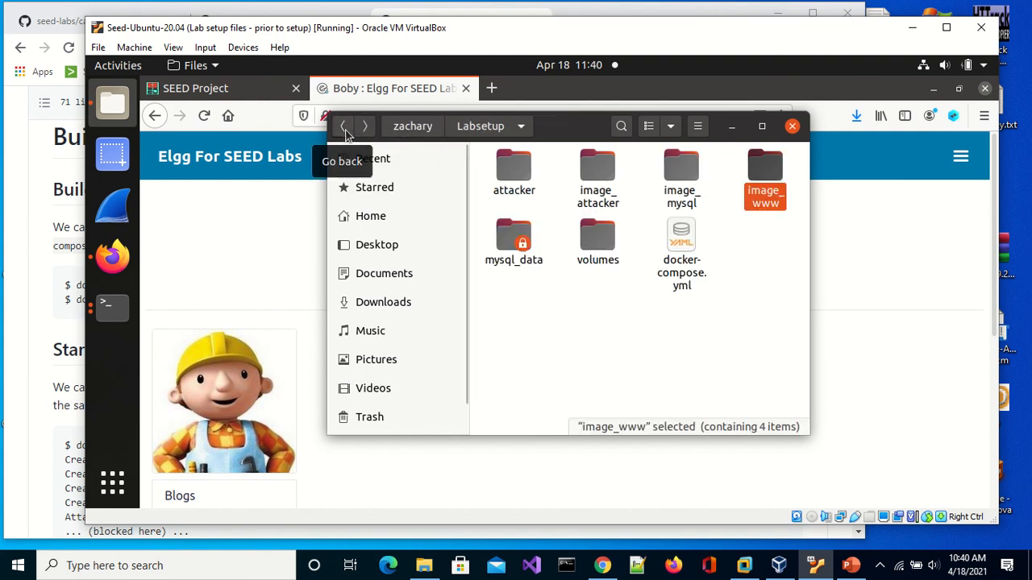
{"action": "left_click", "coordinate": [343, 126]}
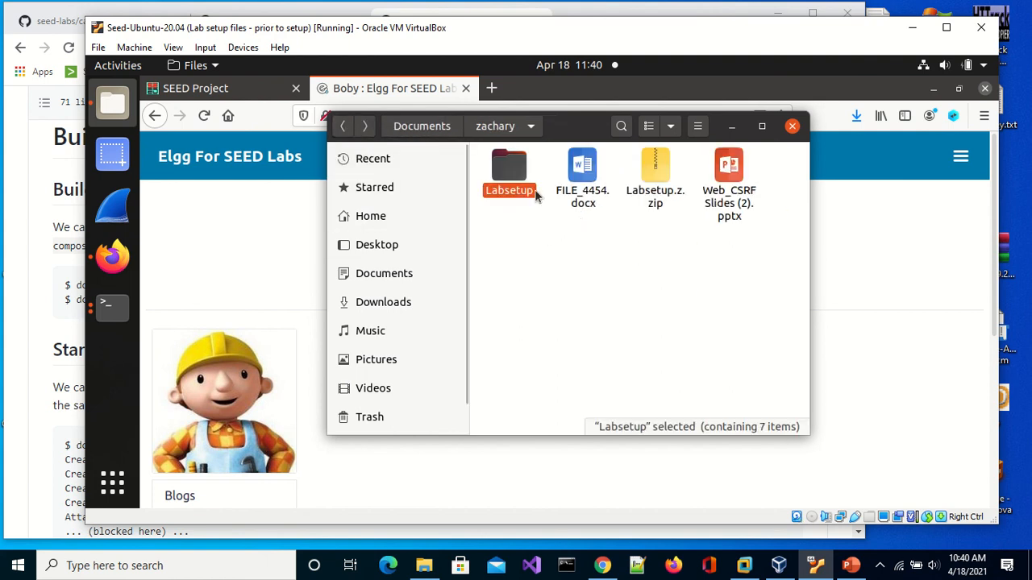
{"action": "double_click", "coordinate": [509, 169]}
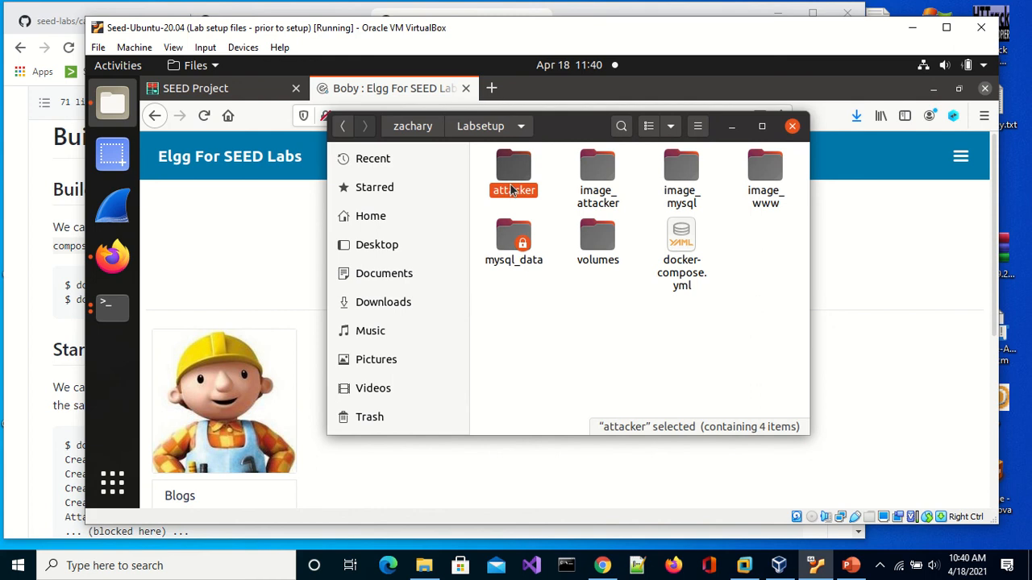
{"action": "double_click", "coordinate": [512, 169]}
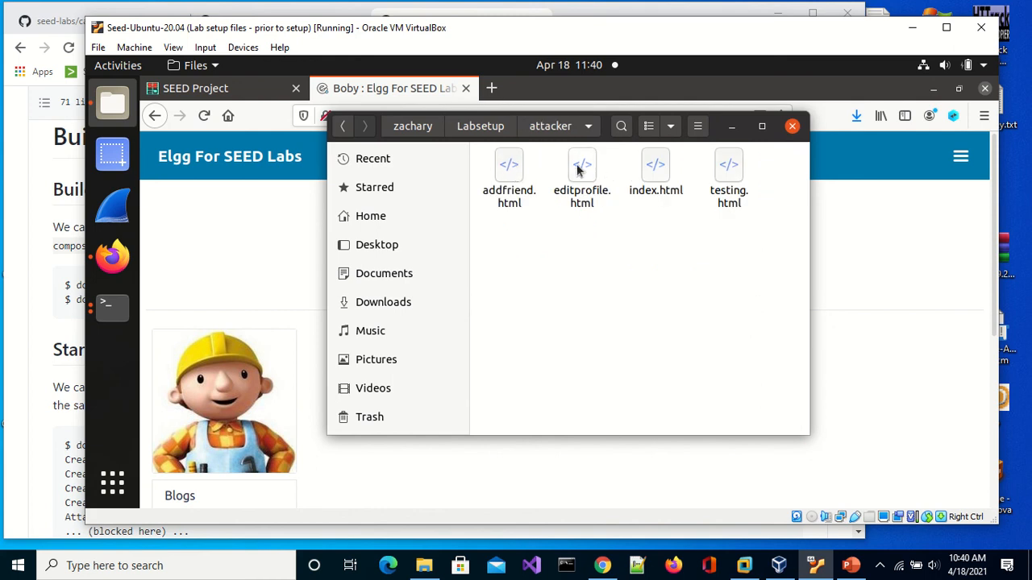
{"action": "mouse_move", "coordinate": [709, 170]}
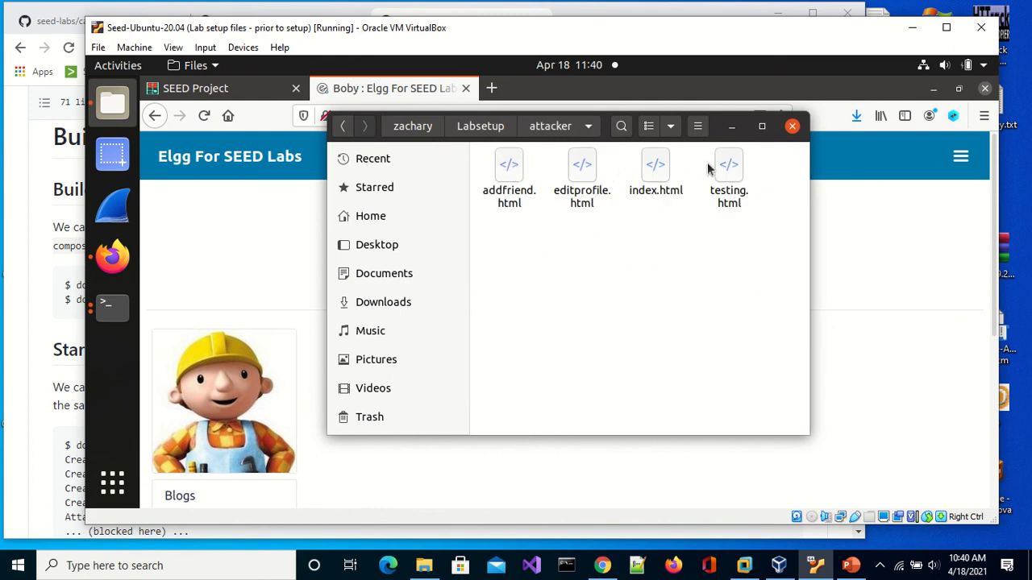
{"action": "right_click", "coordinate": [509, 169]}
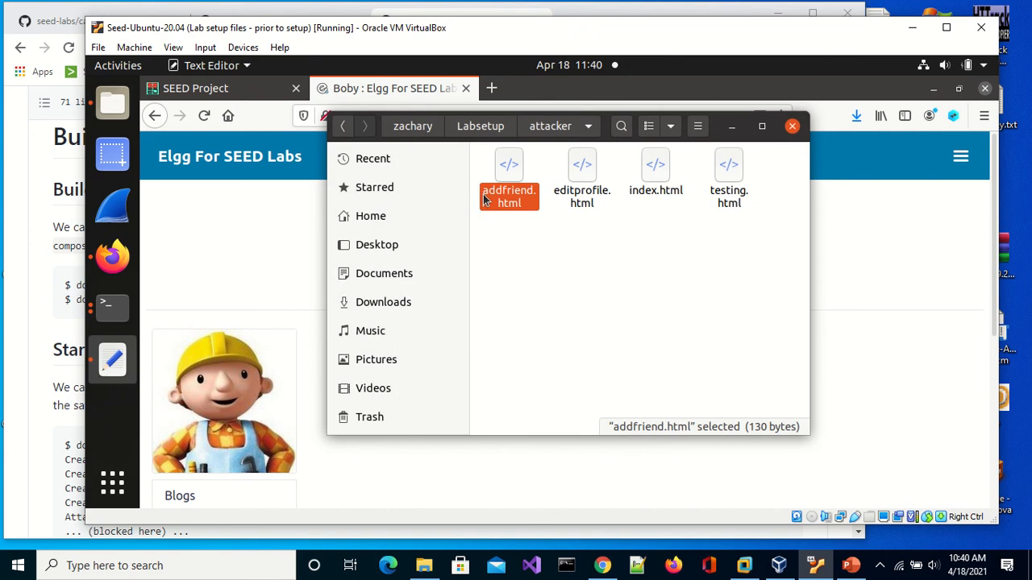
Open addfriend.html in gedit and place the cursor inside the empty img src value
{"action": "double_click", "coordinate": [509, 176]}
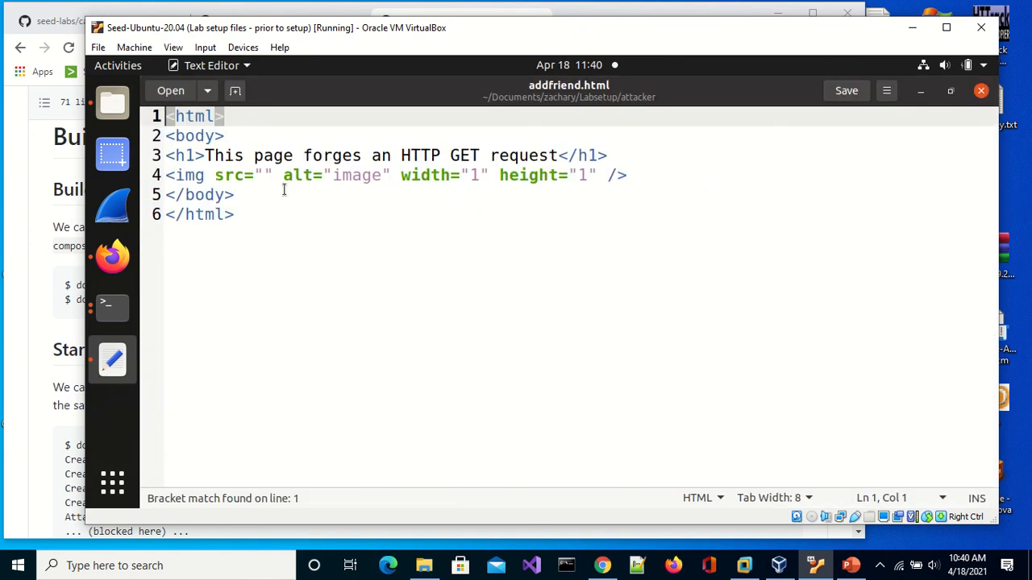
{"action": "left_click", "coordinate": [266, 174]}
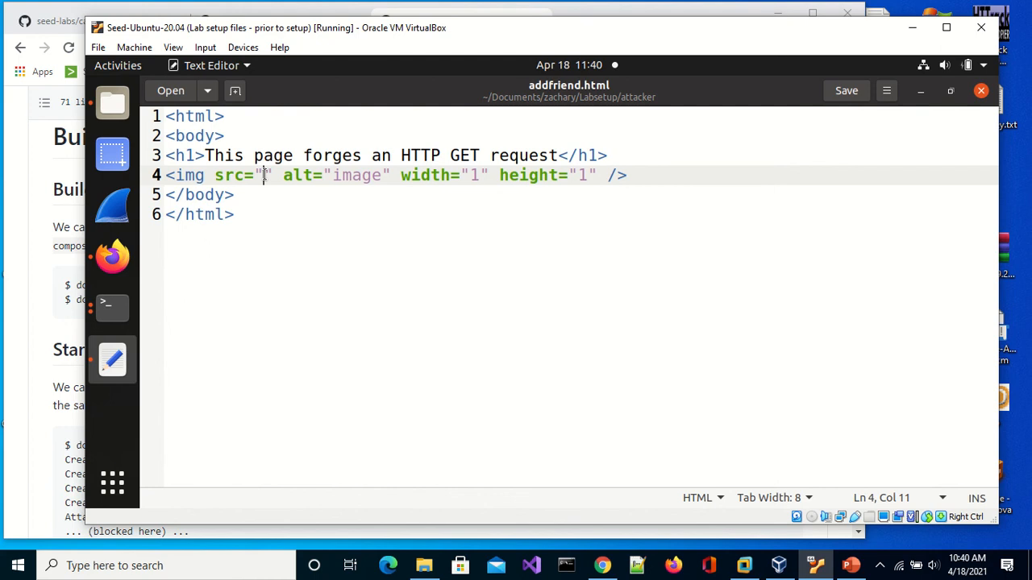
{"action": "right_click", "coordinate": [266, 174]}
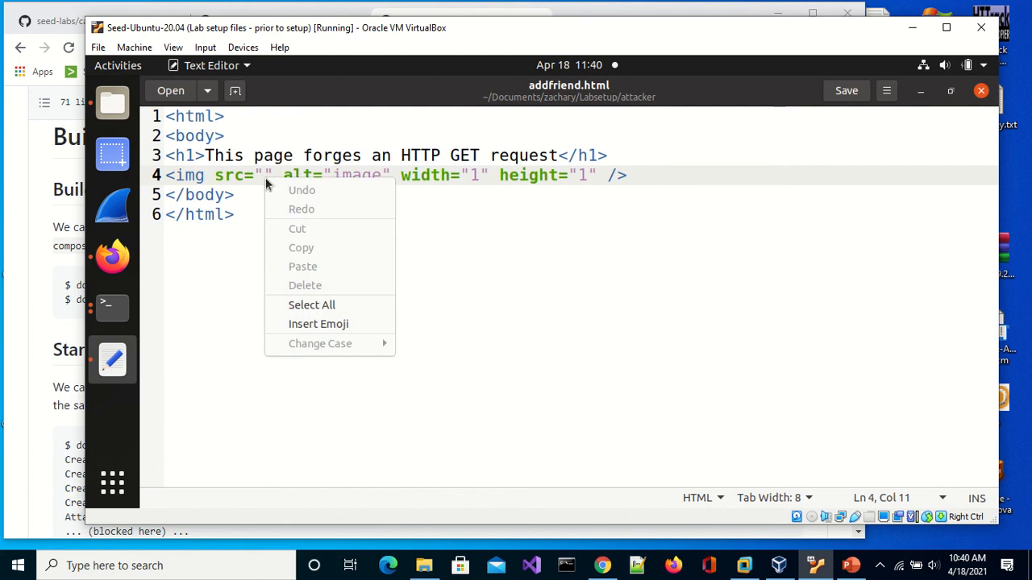
{"action": "left_click", "coordinate": [261, 174]}
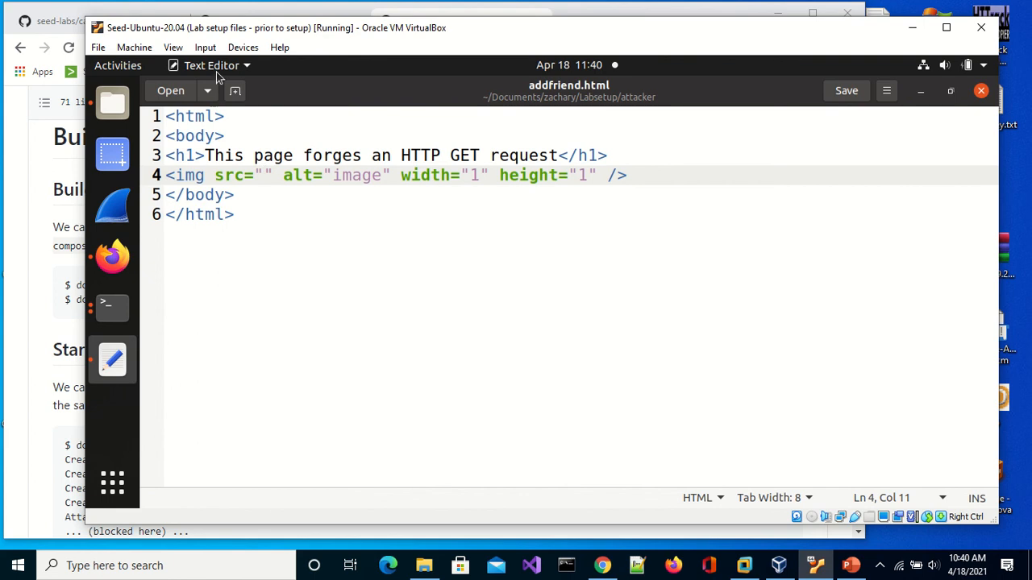
{"action": "left_click", "coordinate": [261, 174]}
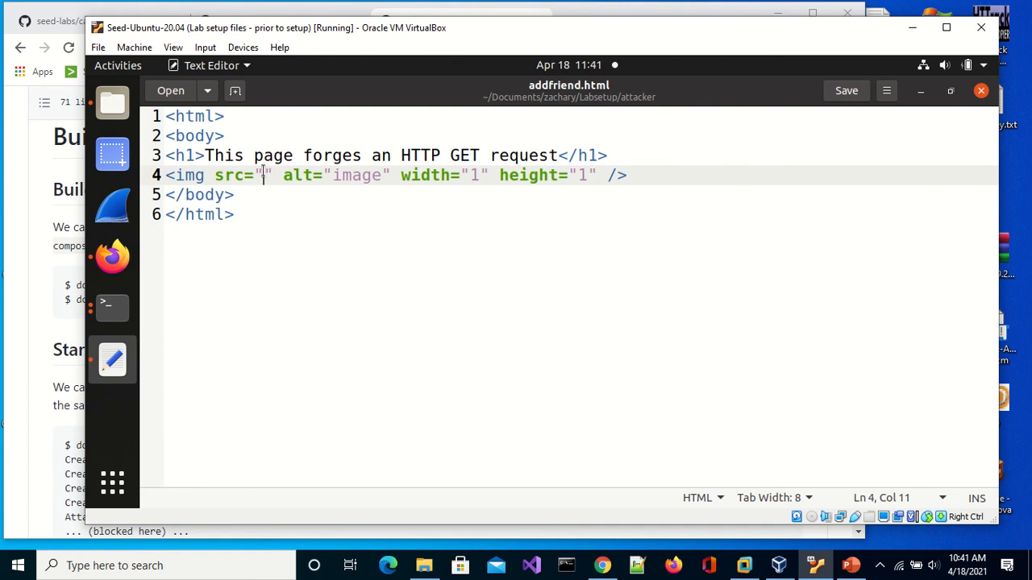
{"action": "mouse_move", "coordinate": [335, 142]}
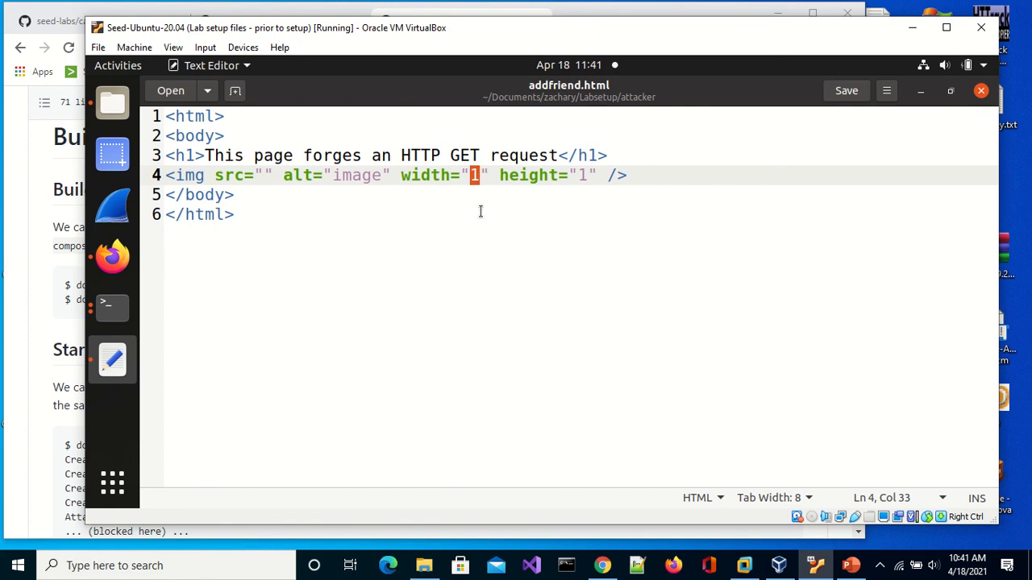
Set the img width and height to 0, leave src empty and close the file to get the save prompt
{"action": "type", "text": "0"}
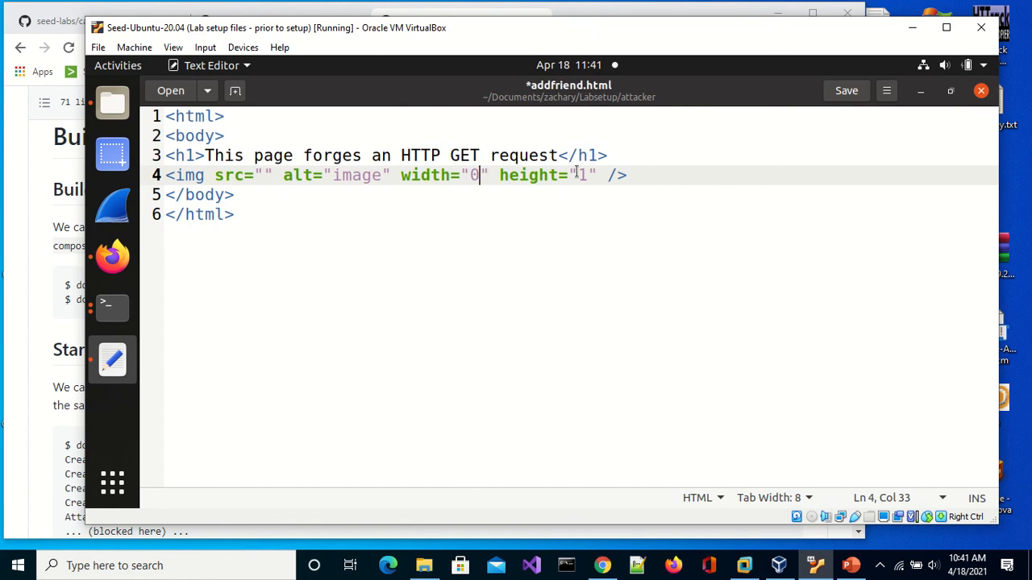
{"action": "type", "text": "0"}
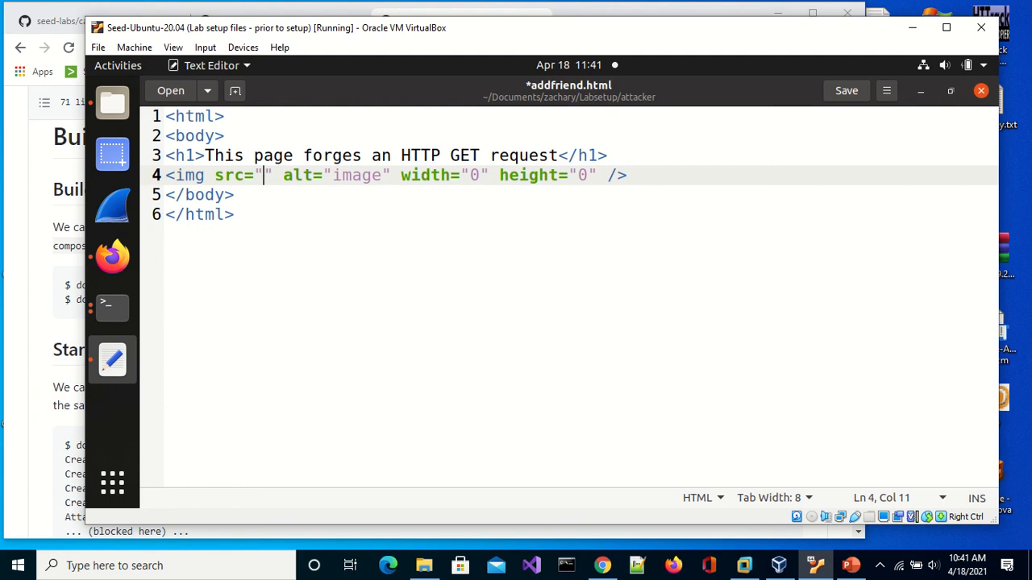
{"action": "type", "text": "https"}
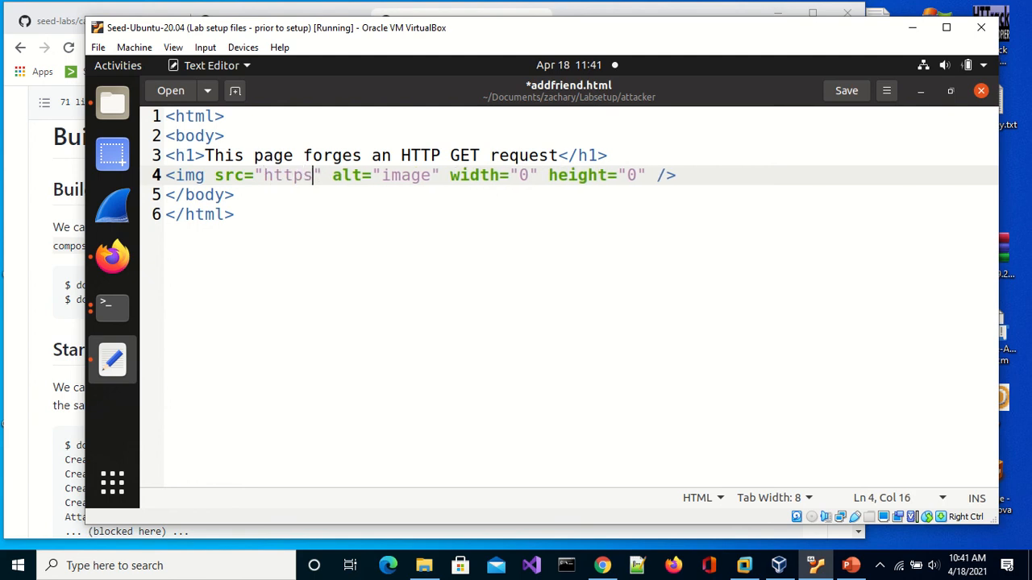
{"action": "type", "text": "...add"}
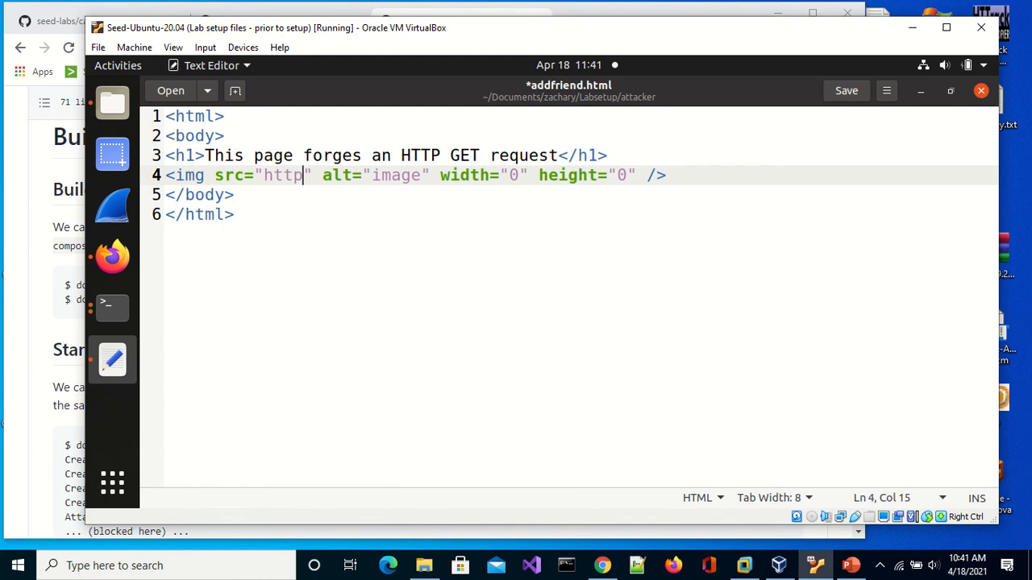
{"action": "key", "text": "BackSpace"}
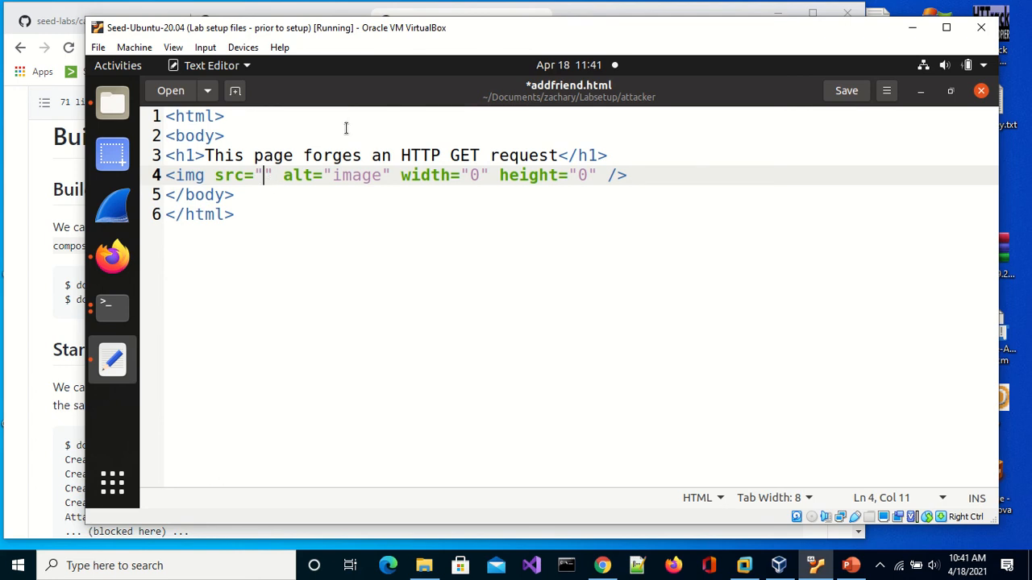
{"action": "mouse_move", "coordinate": [813, 135]}
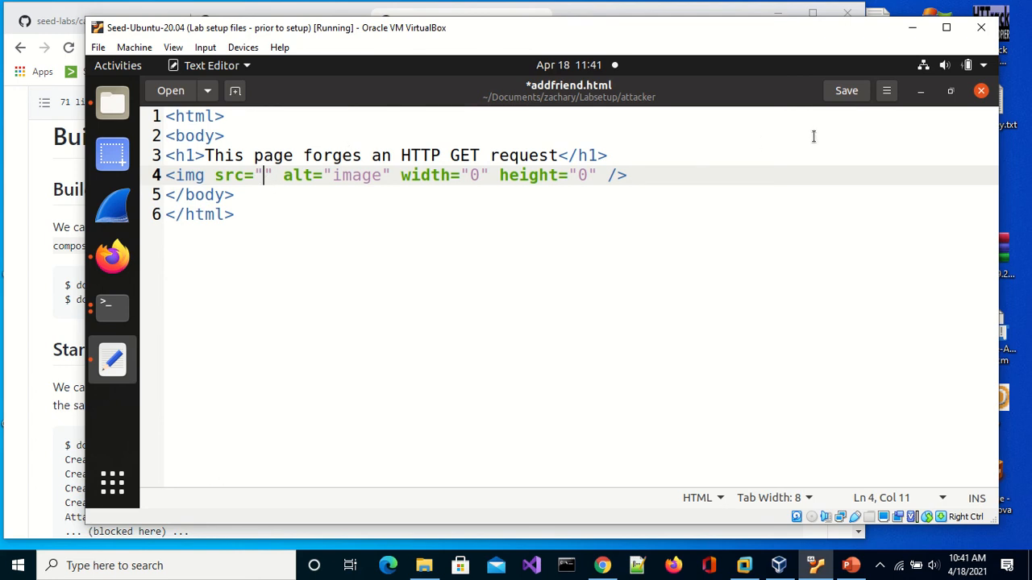
{"action": "mouse_move", "coordinate": [948, 109]}
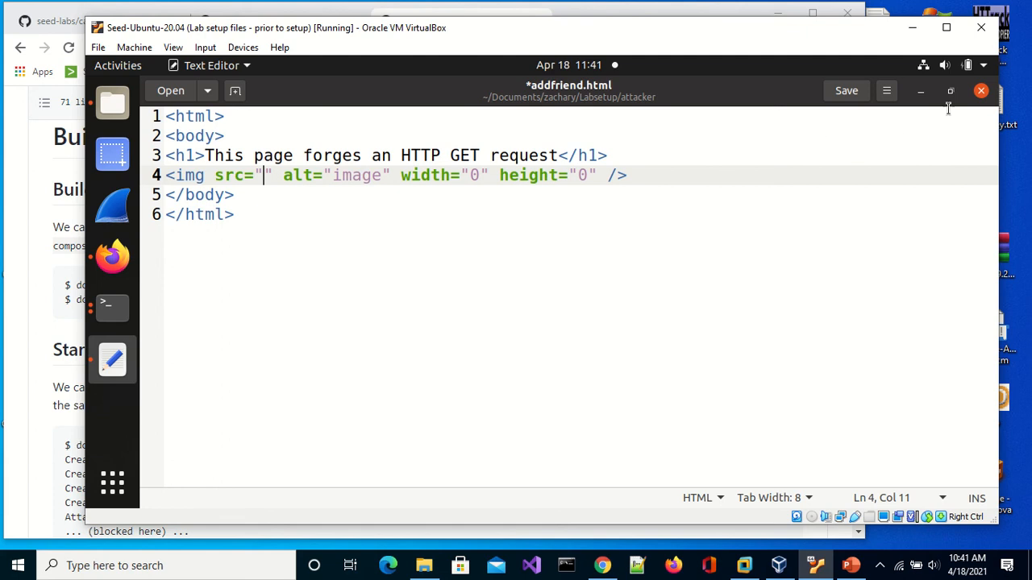
{"action": "left_click", "coordinate": [980, 90]}
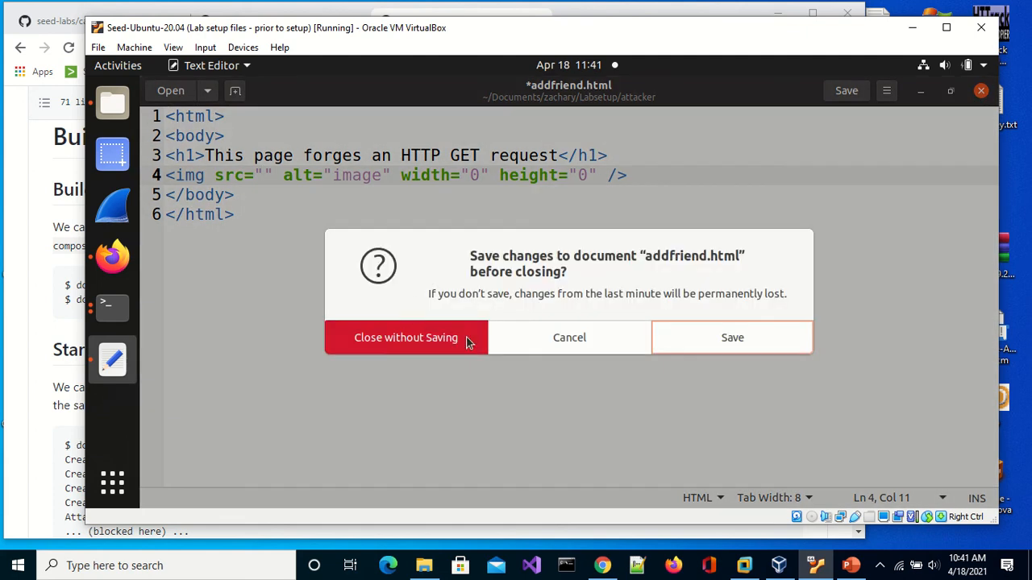
Discard the unsaved addfriend.html edits and quit Firefox with all its tabs
{"action": "left_click", "coordinate": [406, 337]}
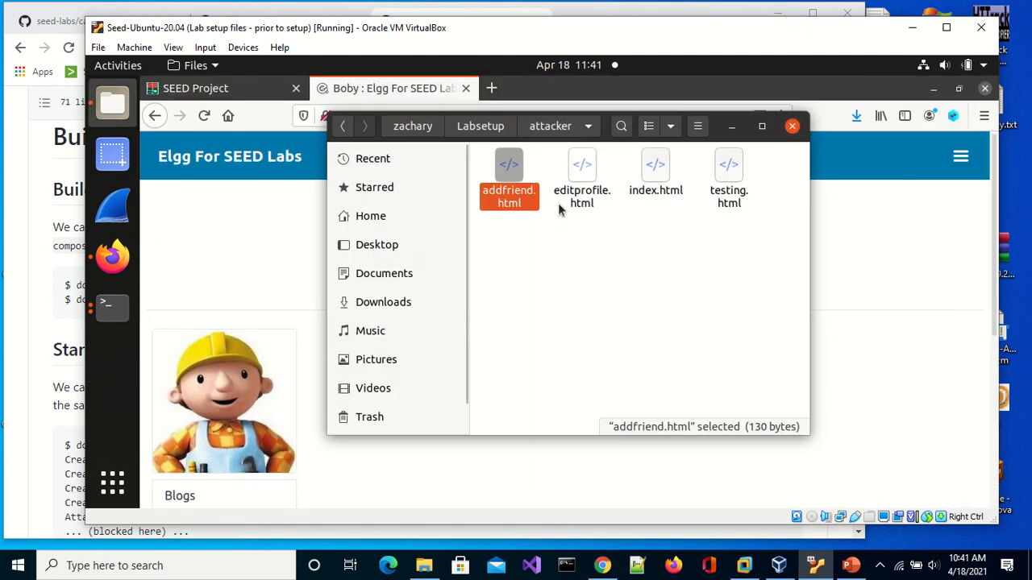
{"action": "mouse_move", "coordinate": [595, 168]}
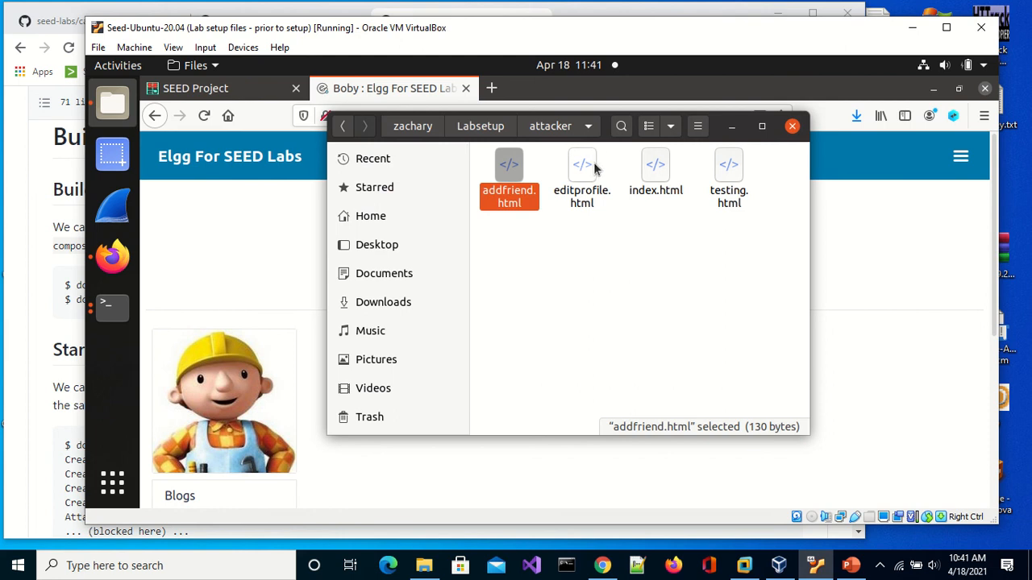
{"action": "mouse_move", "coordinate": [642, 267]}
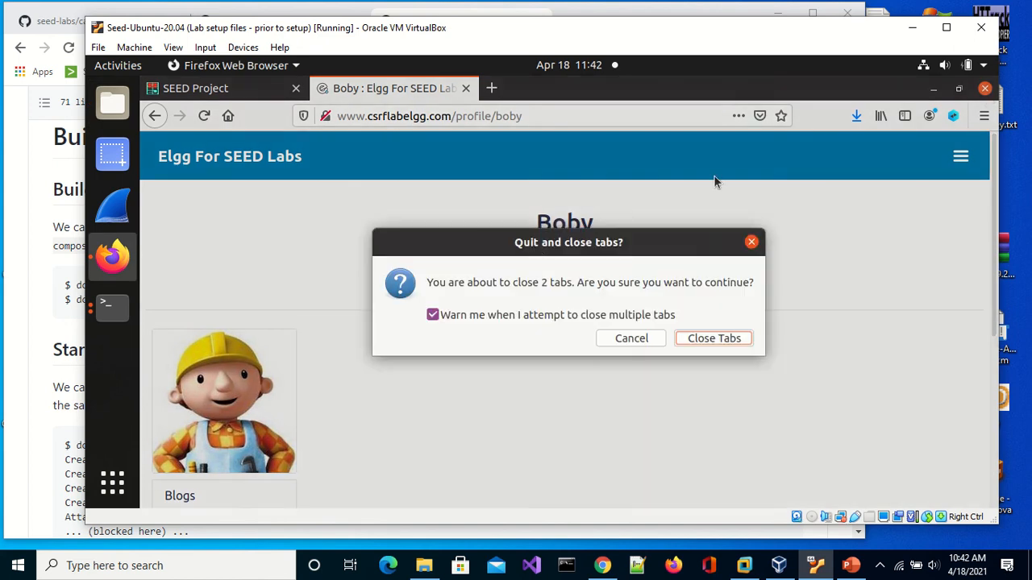
{"action": "left_click", "coordinate": [712, 339]}
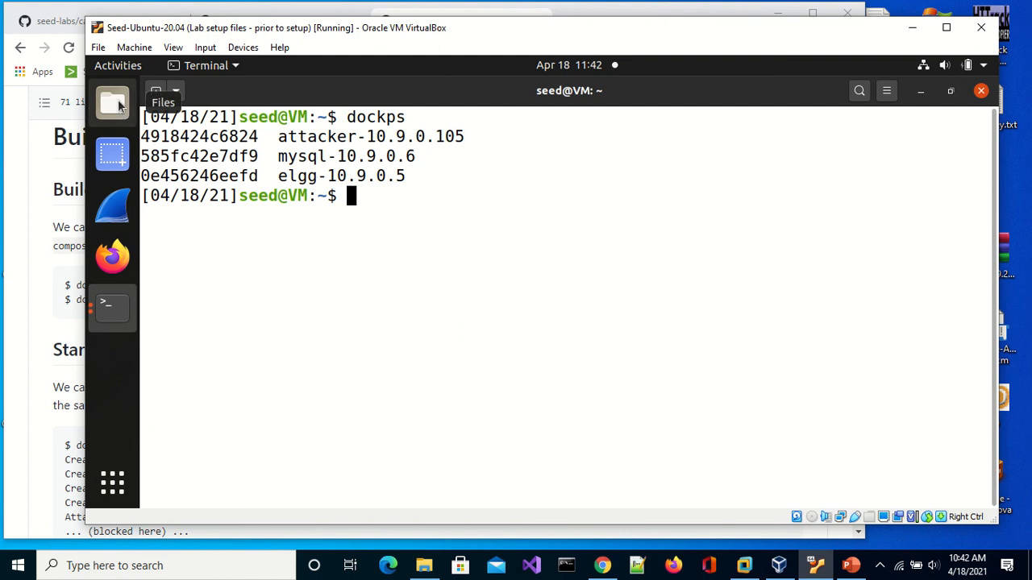
Open Downloads/HTTPHeaderLive(1).txt in Text Editor to view the captured friends/add request
{"action": "left_click", "coordinate": [113, 103]}
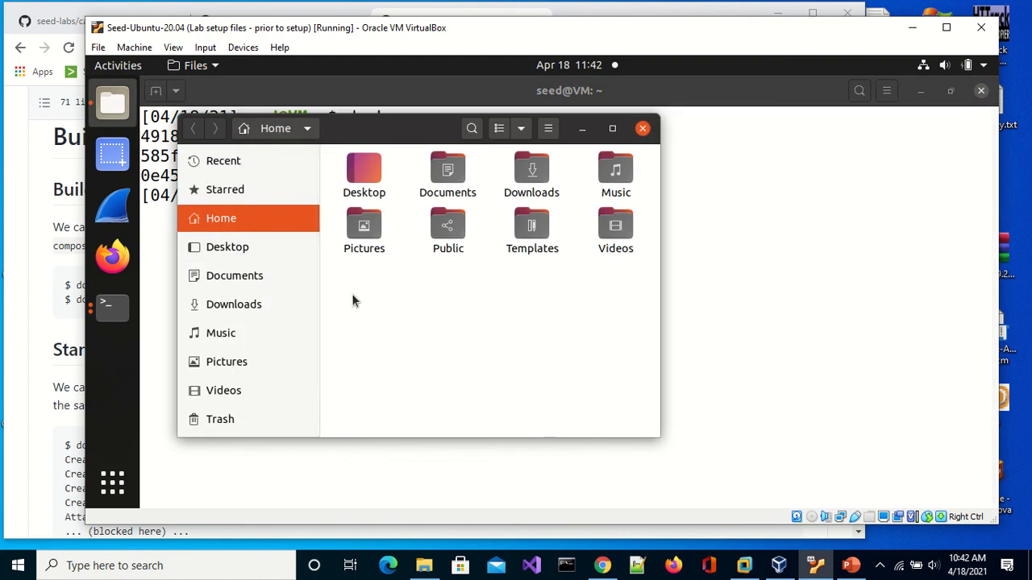
{"action": "scroll", "scroll_direction": "down", "scroll_amount": 3}
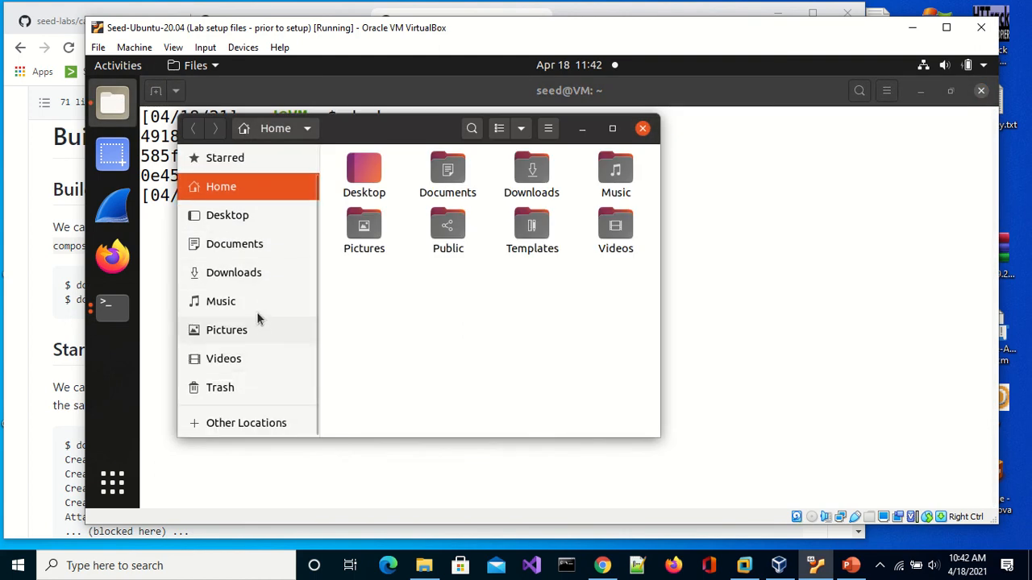
{"action": "left_click", "coordinate": [234, 272]}
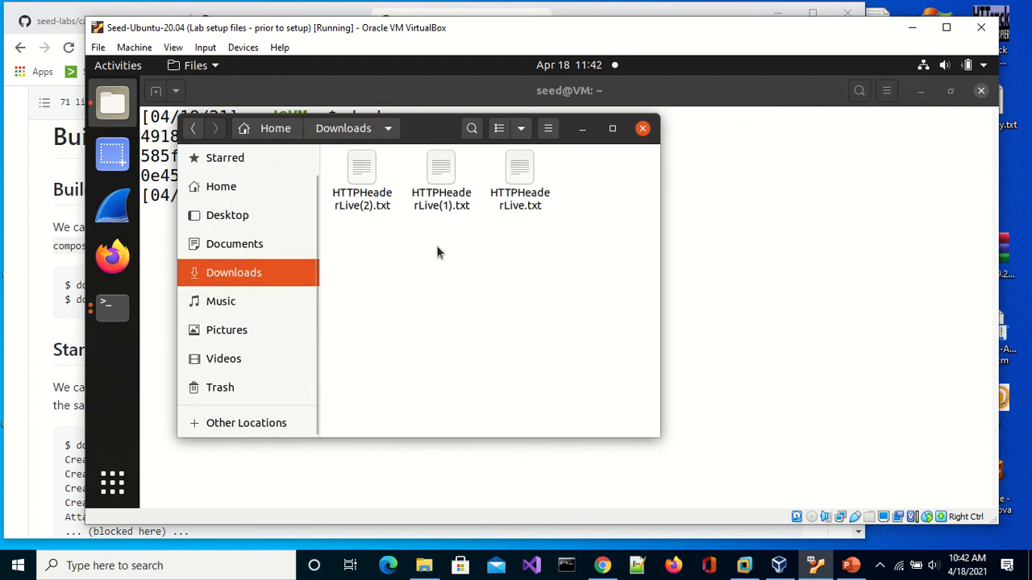
{"action": "mouse_move", "coordinate": [234, 273]}
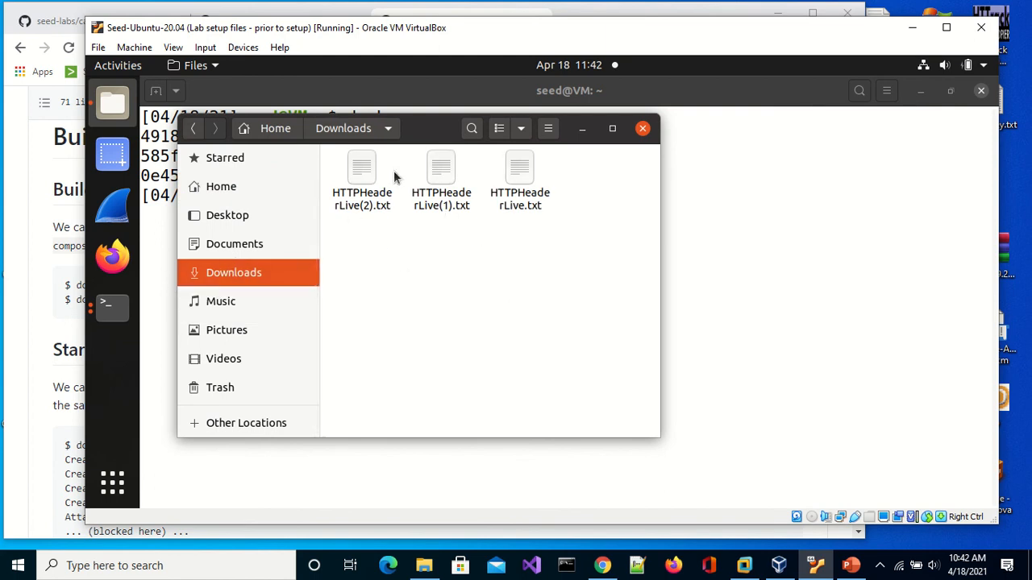
{"action": "left_click", "coordinate": [441, 174]}
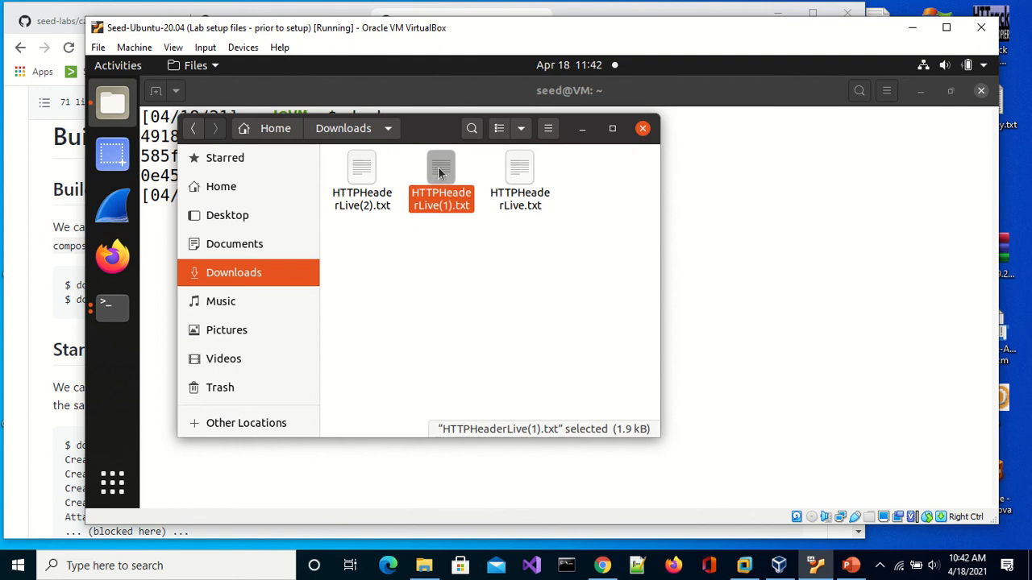
{"action": "double_click", "coordinate": [442, 166]}
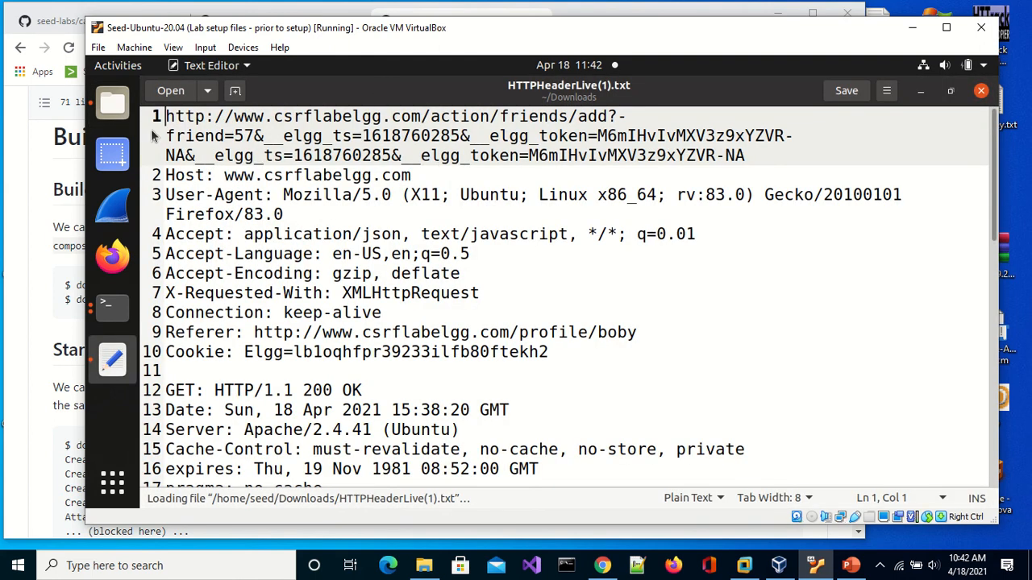
{"action": "left_click_drag", "start_coordinate": [164, 116], "coordinate": [234, 135]}
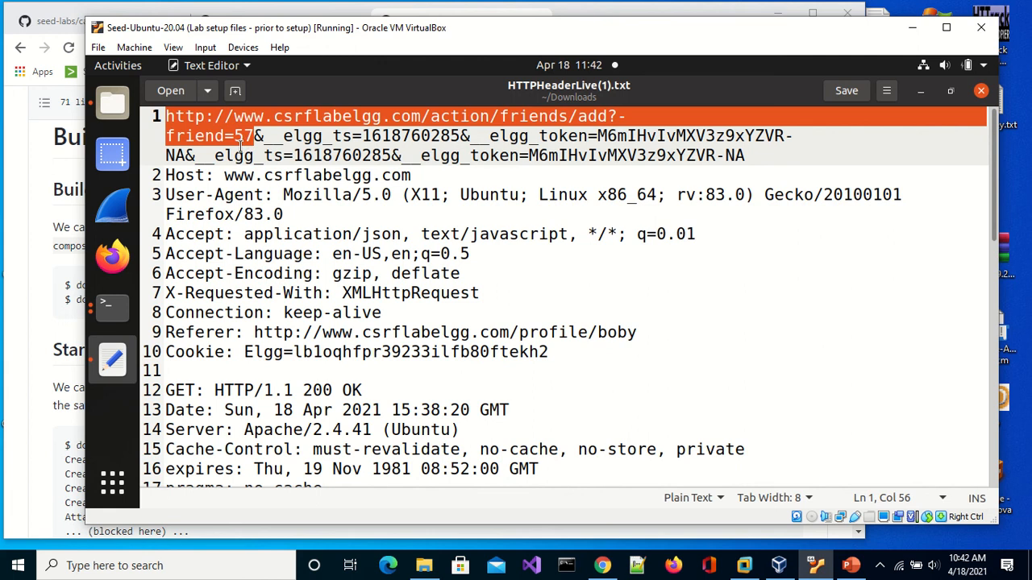
{"action": "mouse_move", "coordinate": [606, 210]}
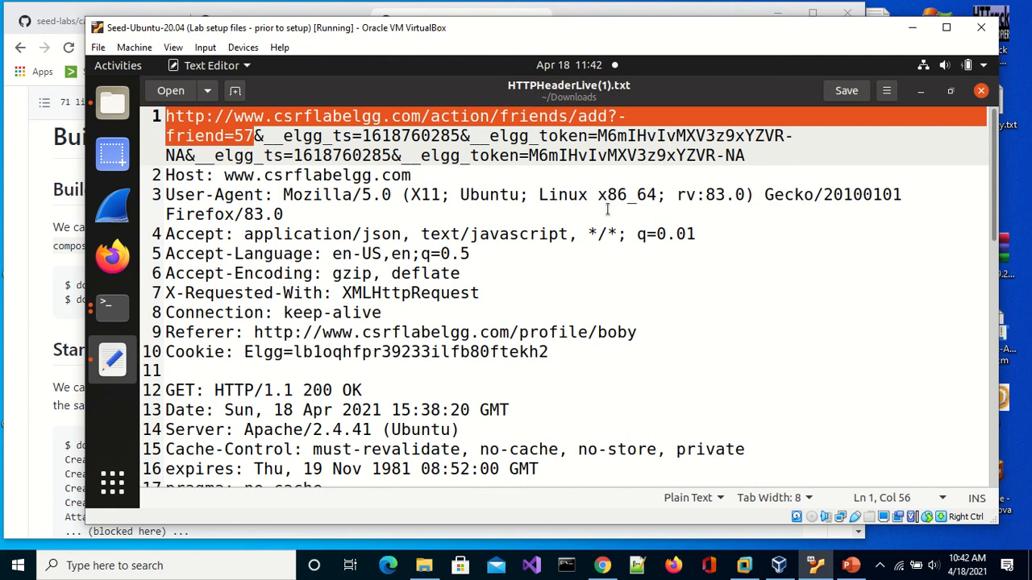